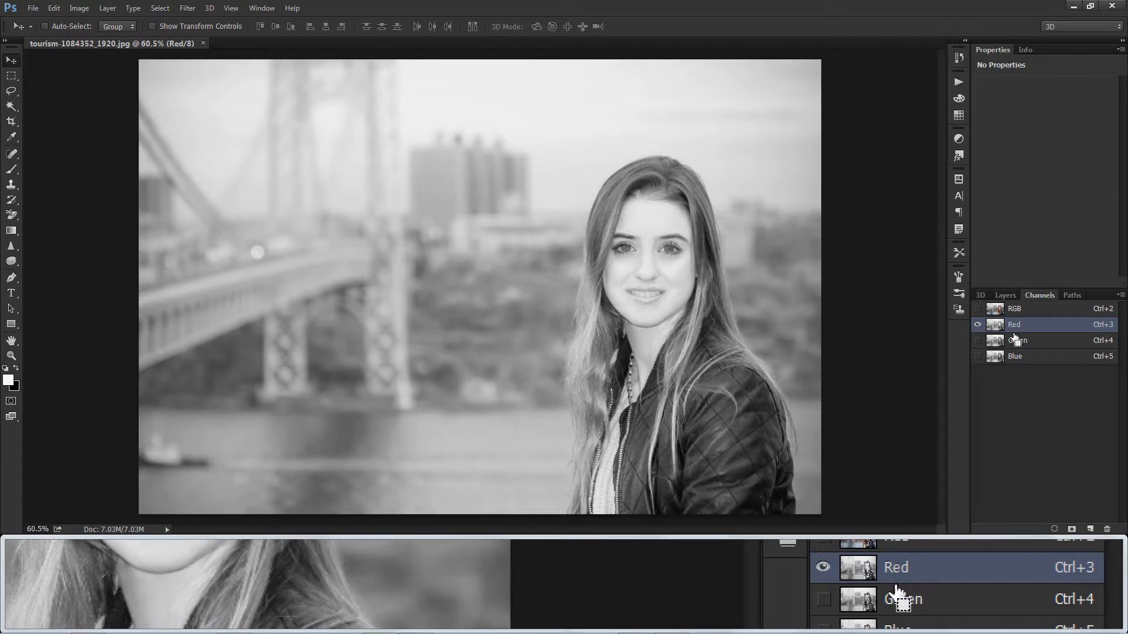
Copy the red channel onto a new layer named 'Red Channel' above Background and hide it.
key("Ctrl+a")
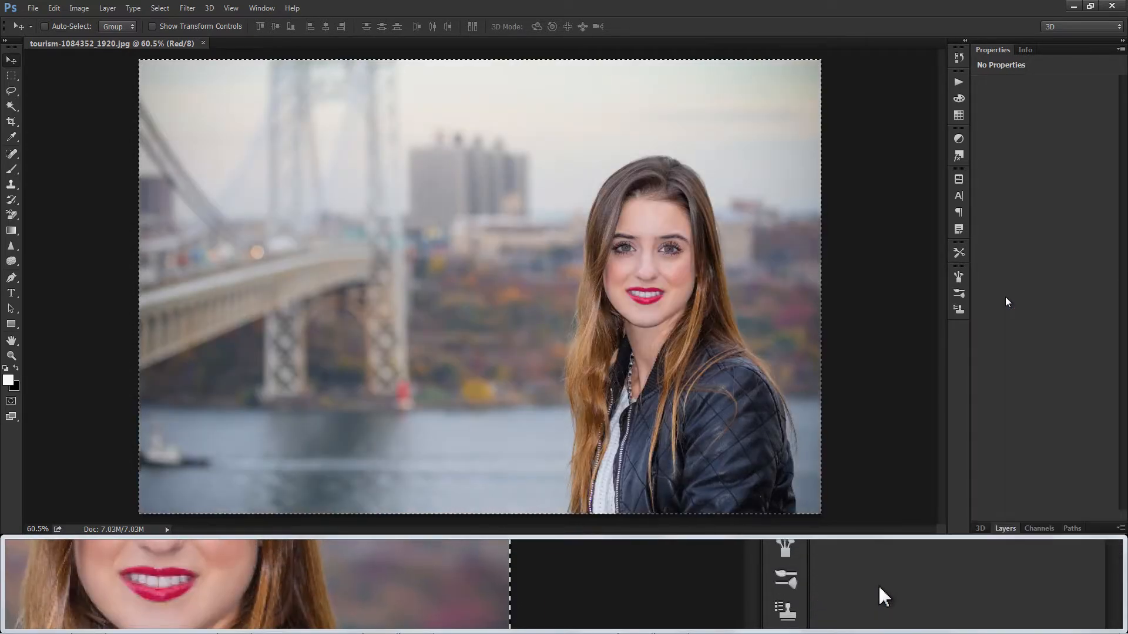
left_click(1005, 529)
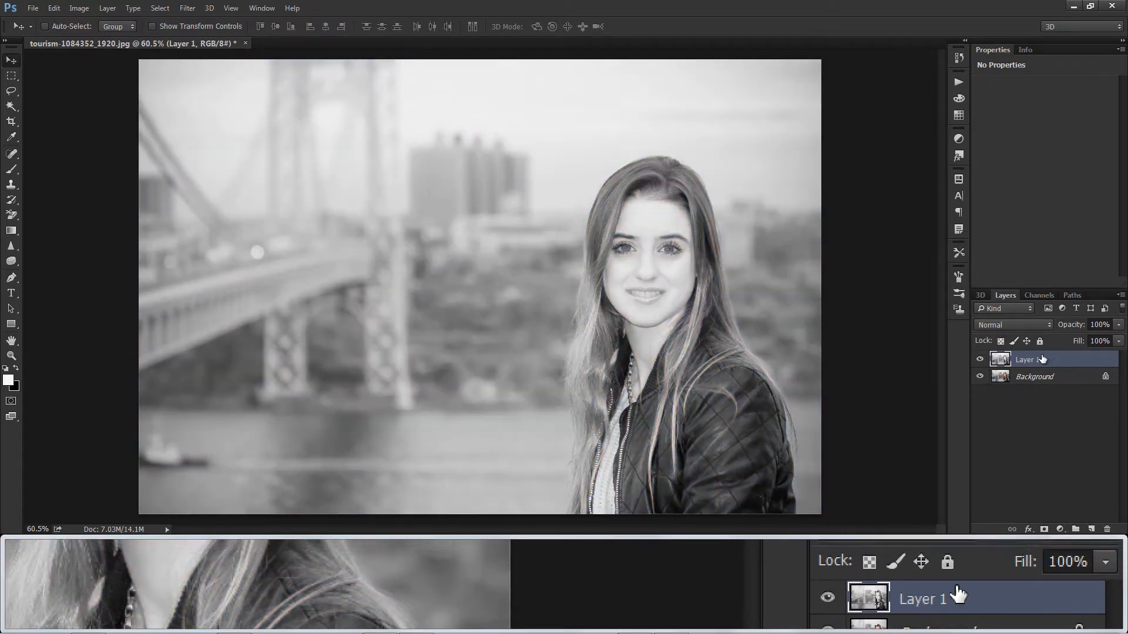
double_click(1024, 360)
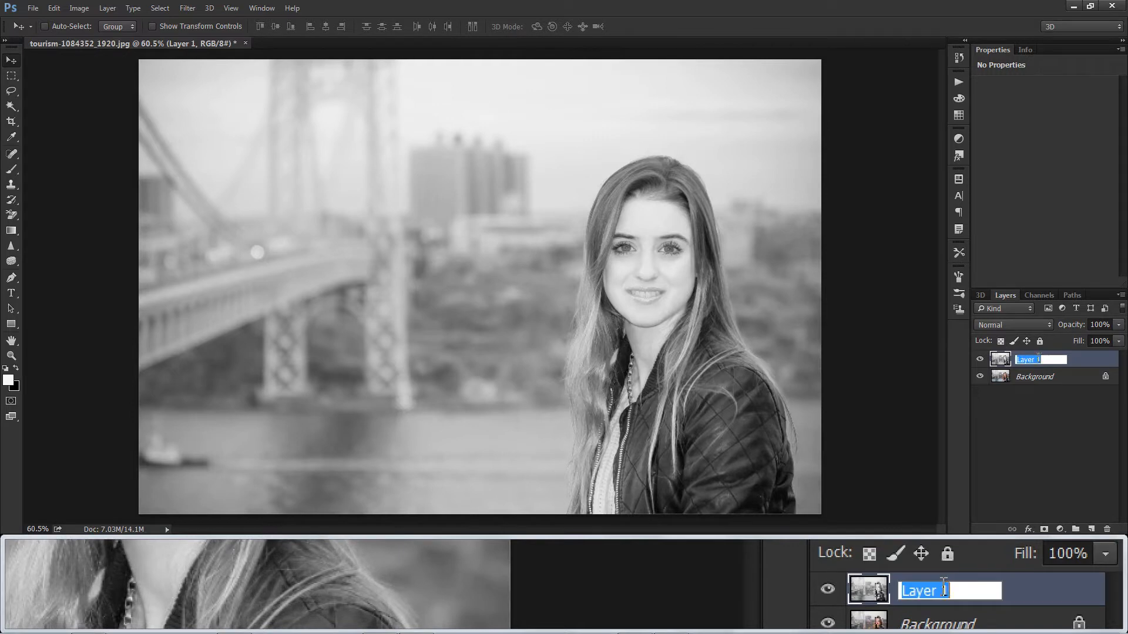
type("Red Channel")
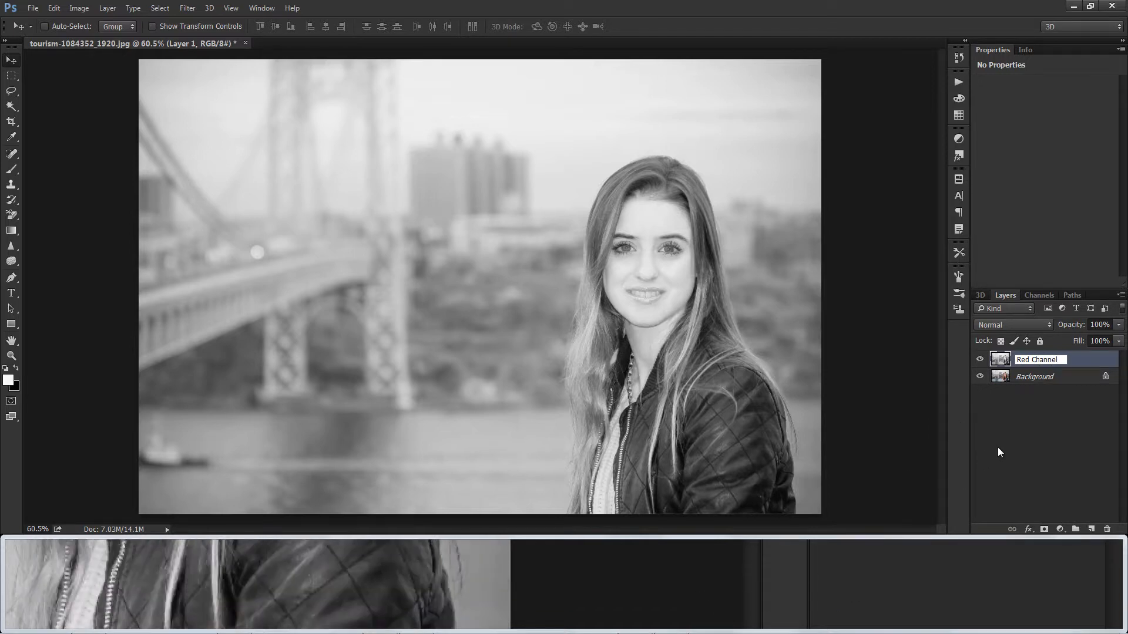
left_click(979, 359)
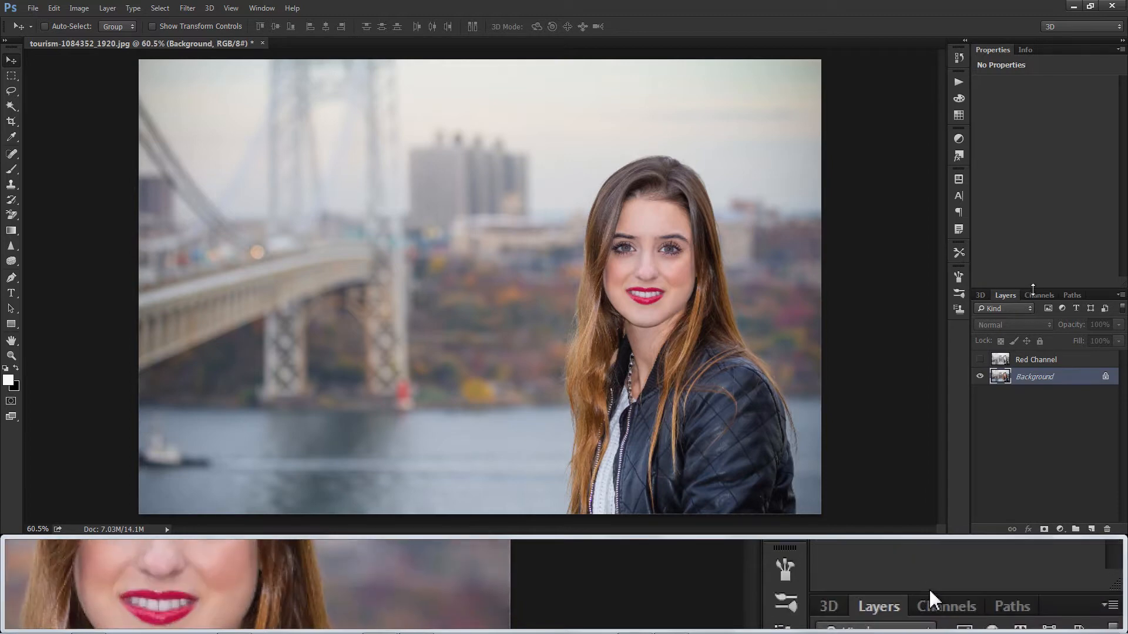
Copy the green channel onto a new layer named 'Green Channel' and select it.
left_click(1040, 295)
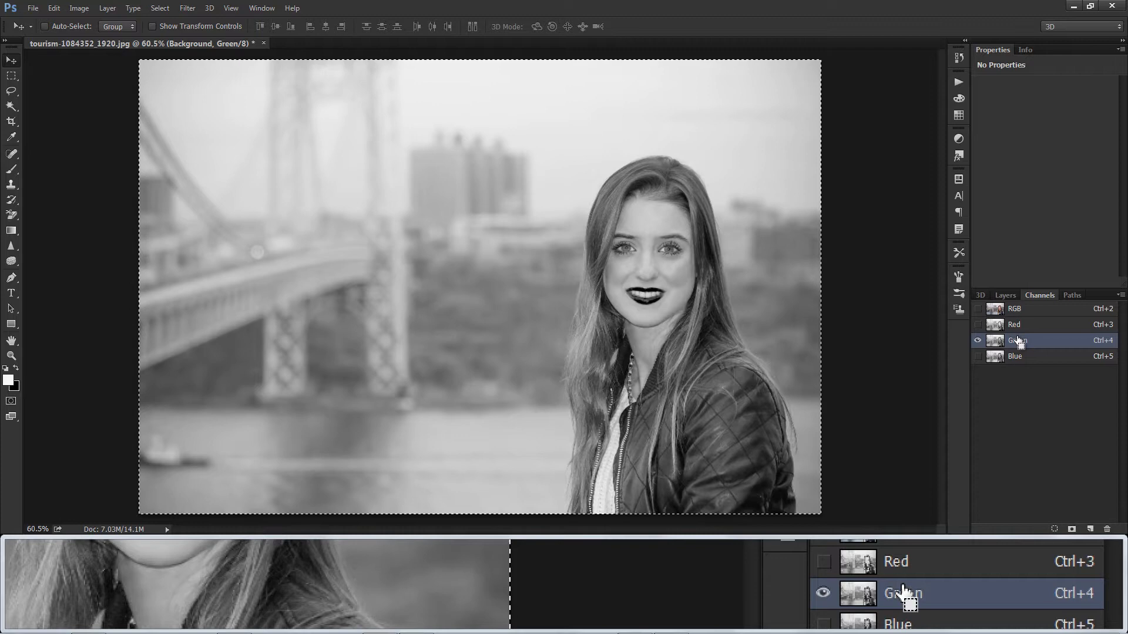
left_click(978, 308)
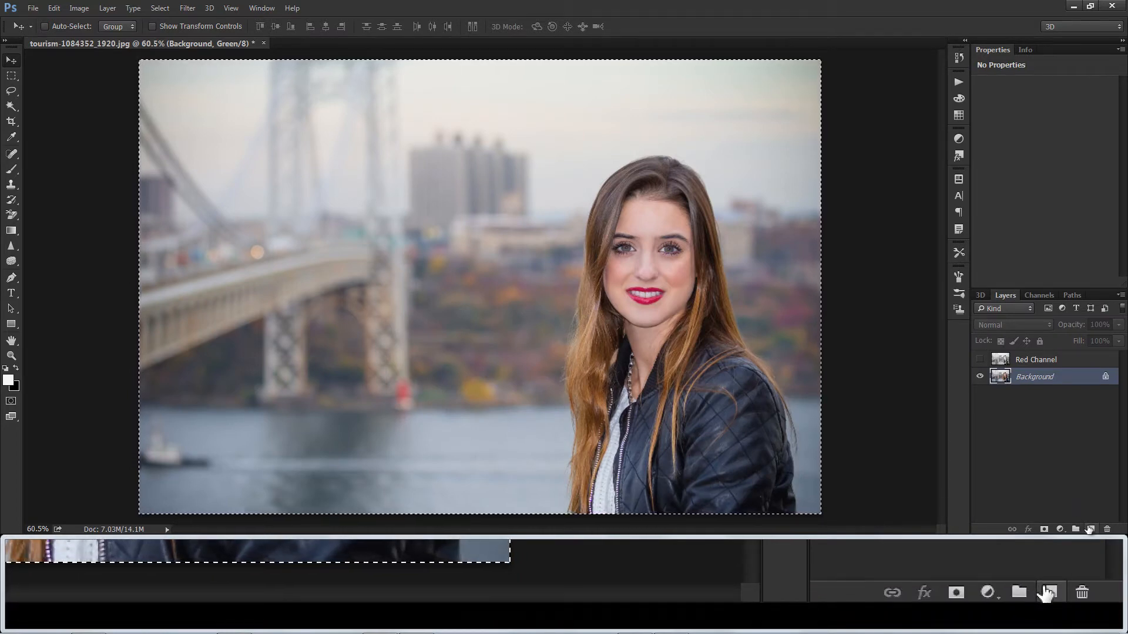
left_click(1090, 529)
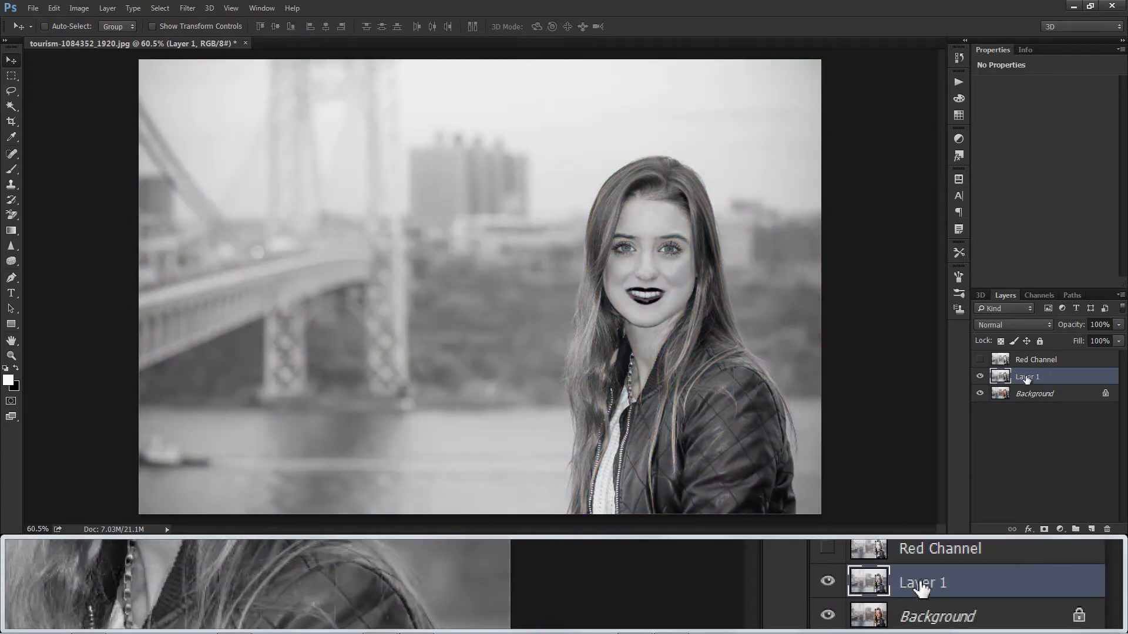
type("Green Cha")
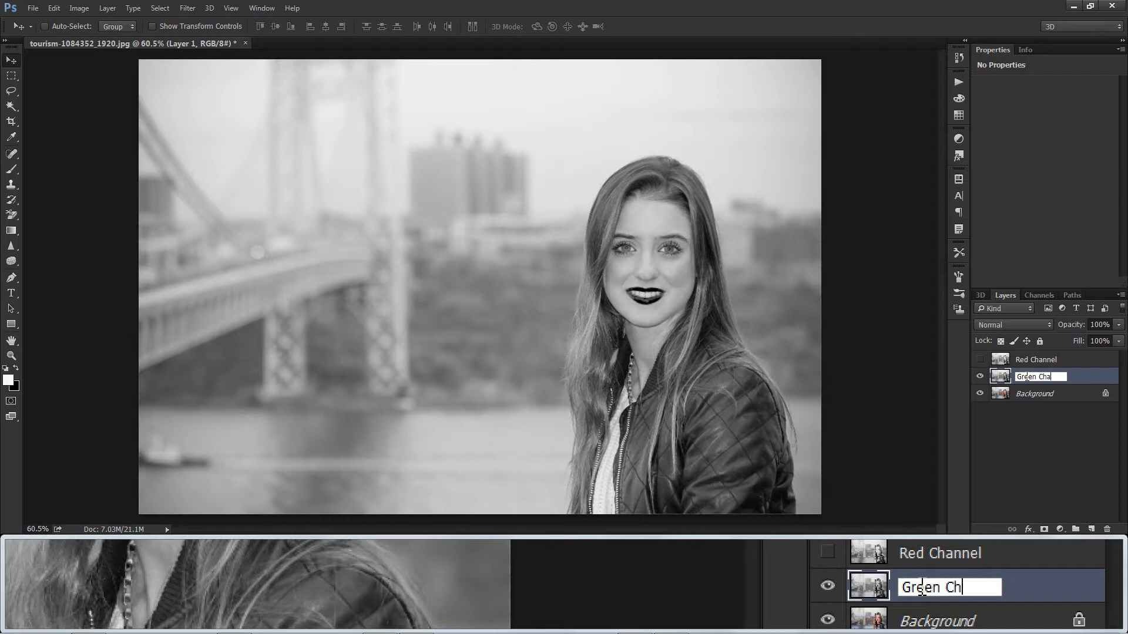
type("Green Channel")
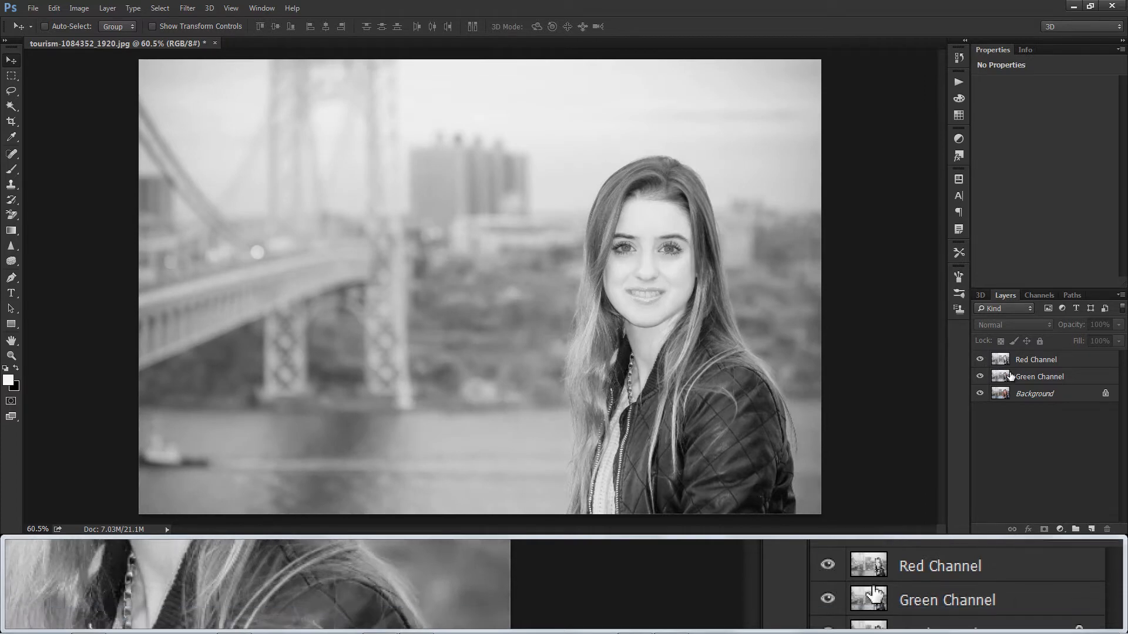
left_click(1038, 376)
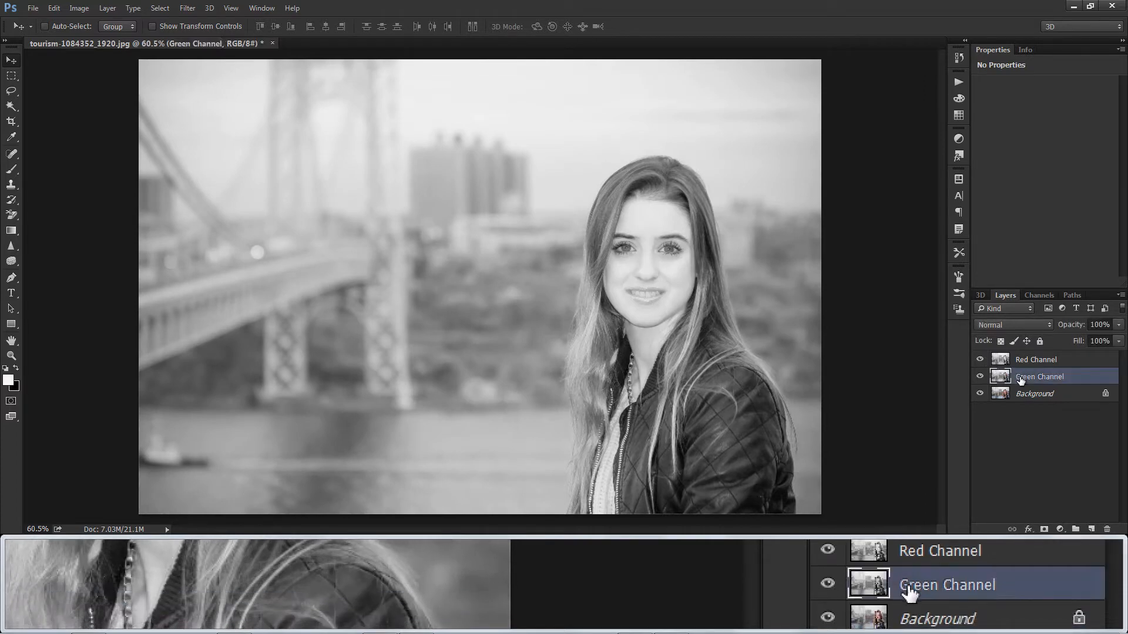
Add a Solid Color fill layer set to cyan above Green Channel.
left_click(1059, 545)
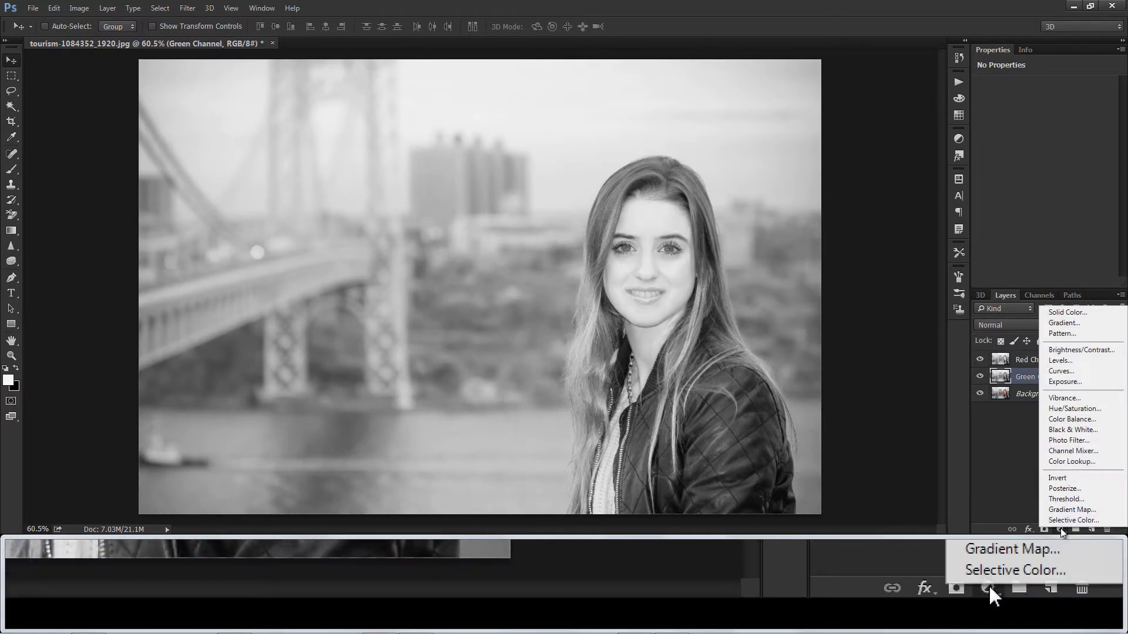
left_click(1066, 312)
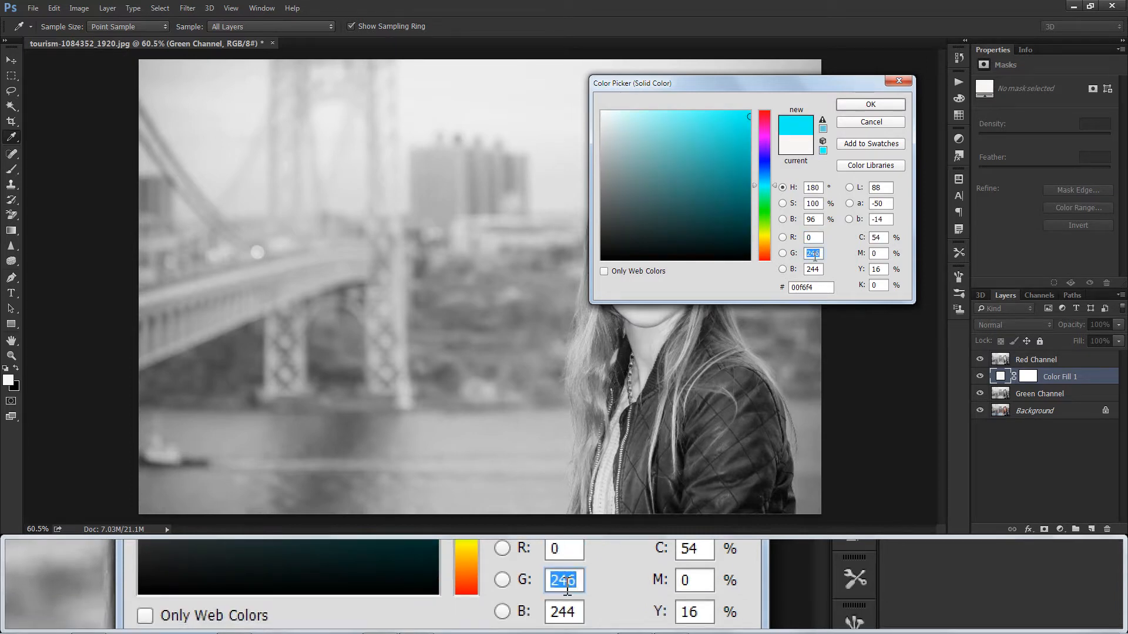
type("250")
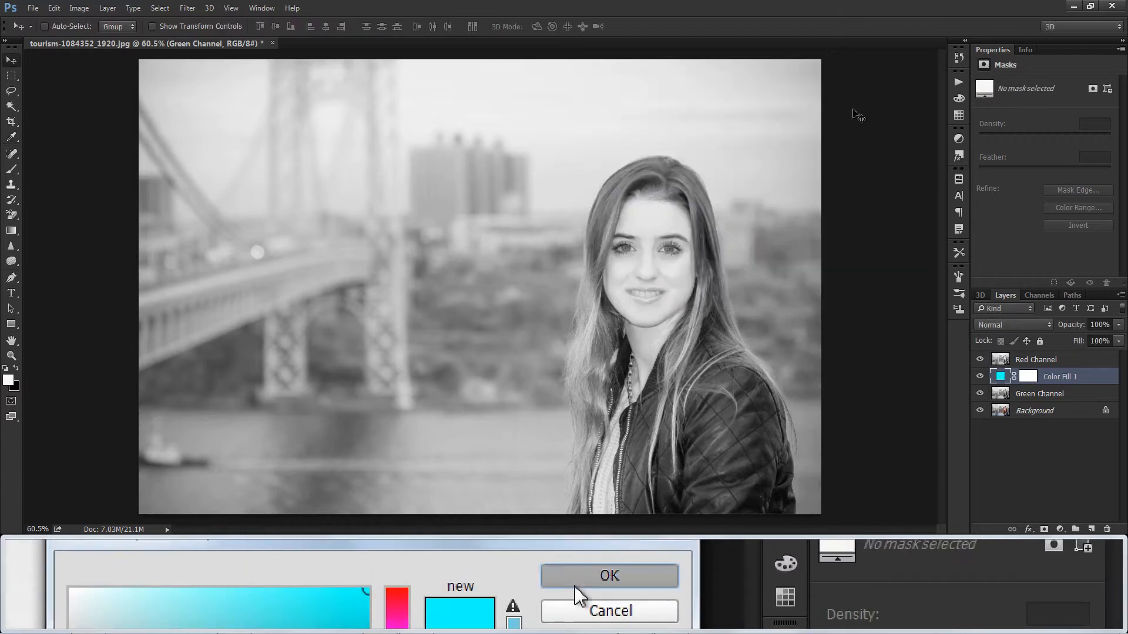
left_click(608, 575)
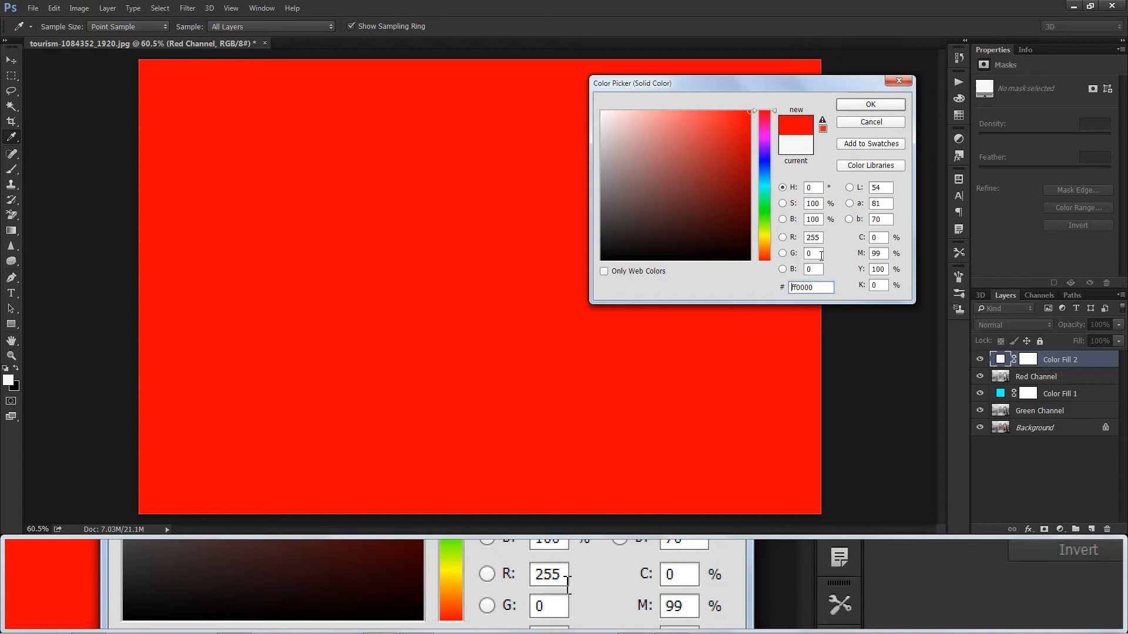
Add a red (255,0,0) Solid Color fill above Red Channel and set it to Multiply.
left_click(870, 104)
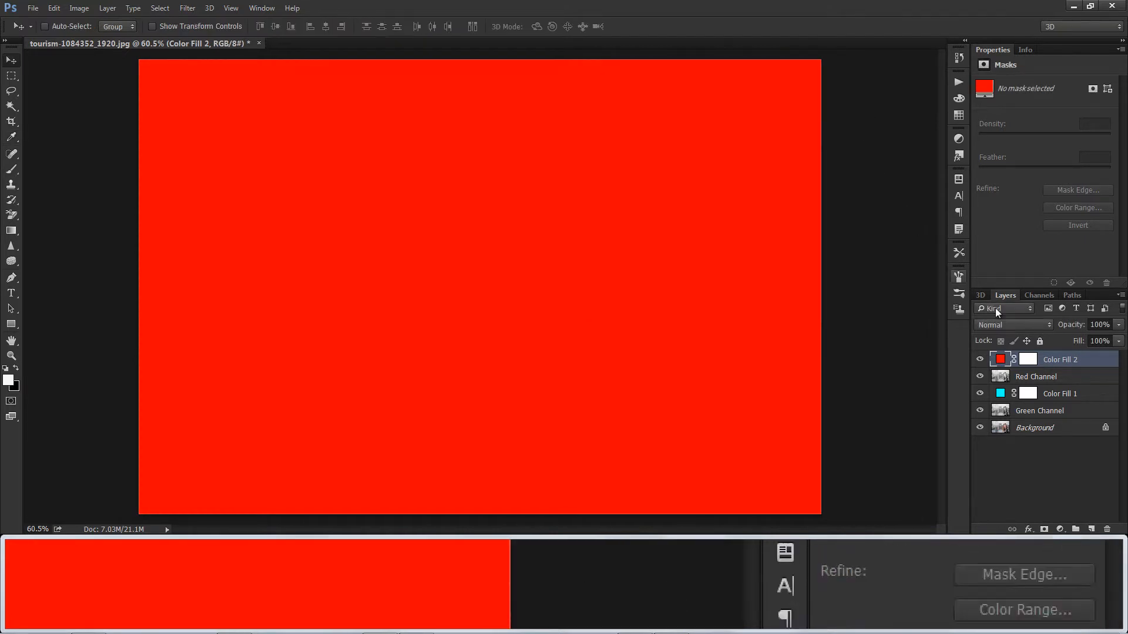
left_click(1012, 324)
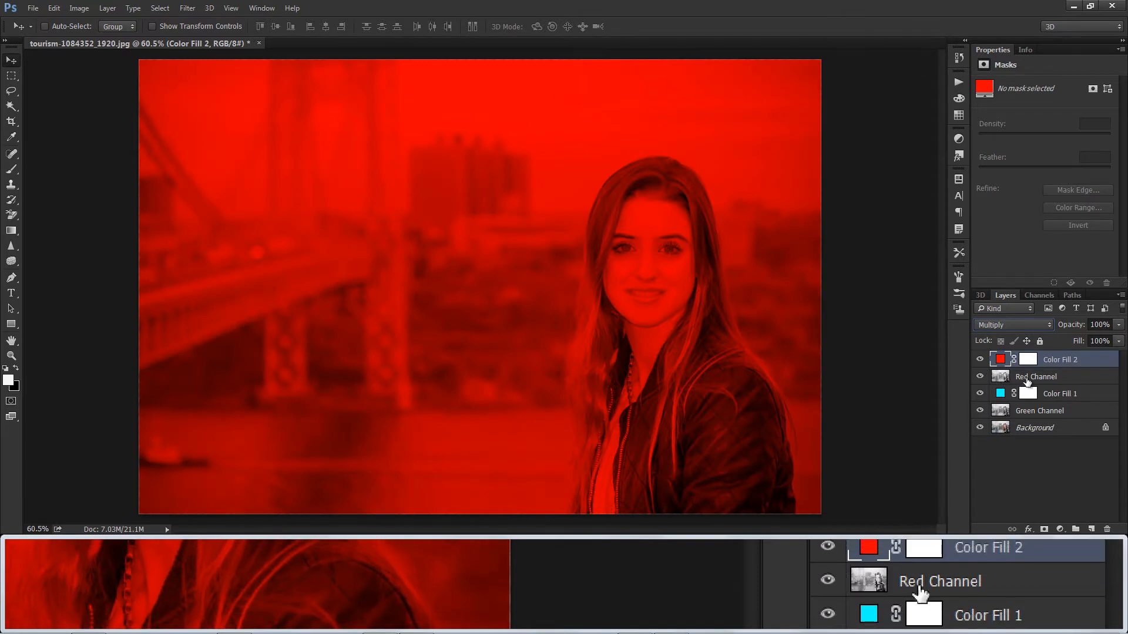
Group the red fill with Red Channel and name the group 'red'.
left_click(1036, 376)
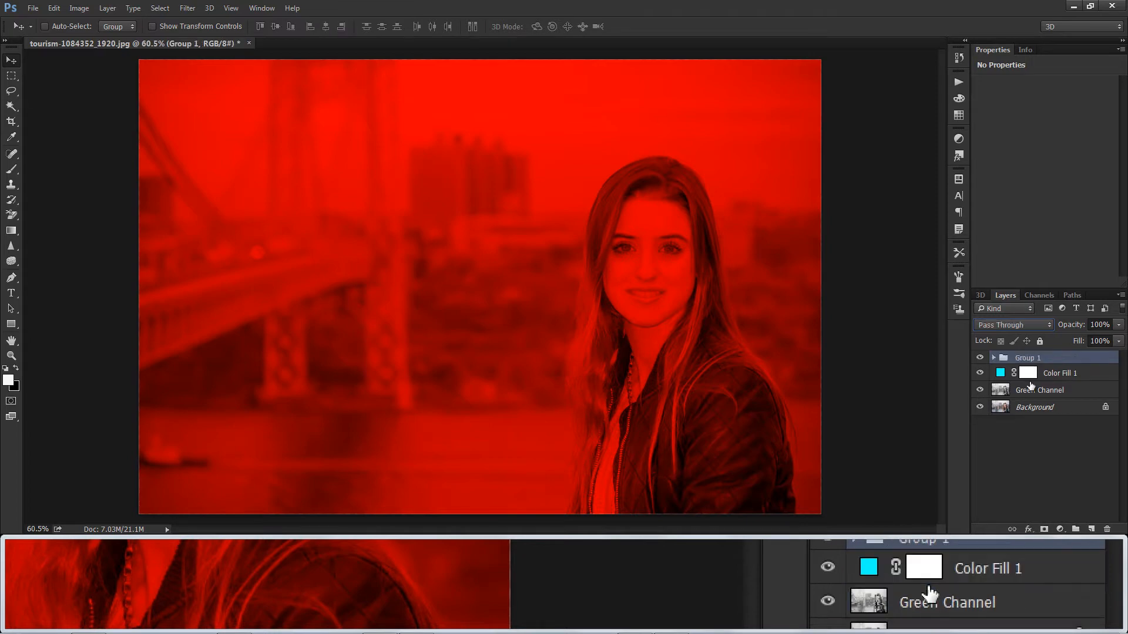
double_click(1027, 357)
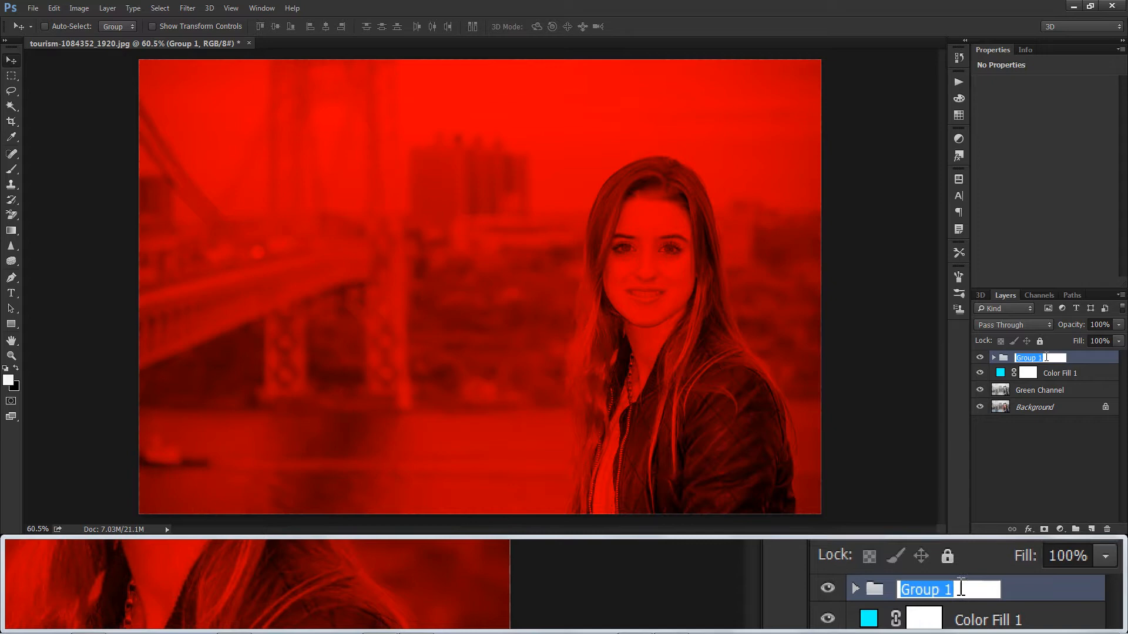
type("red")
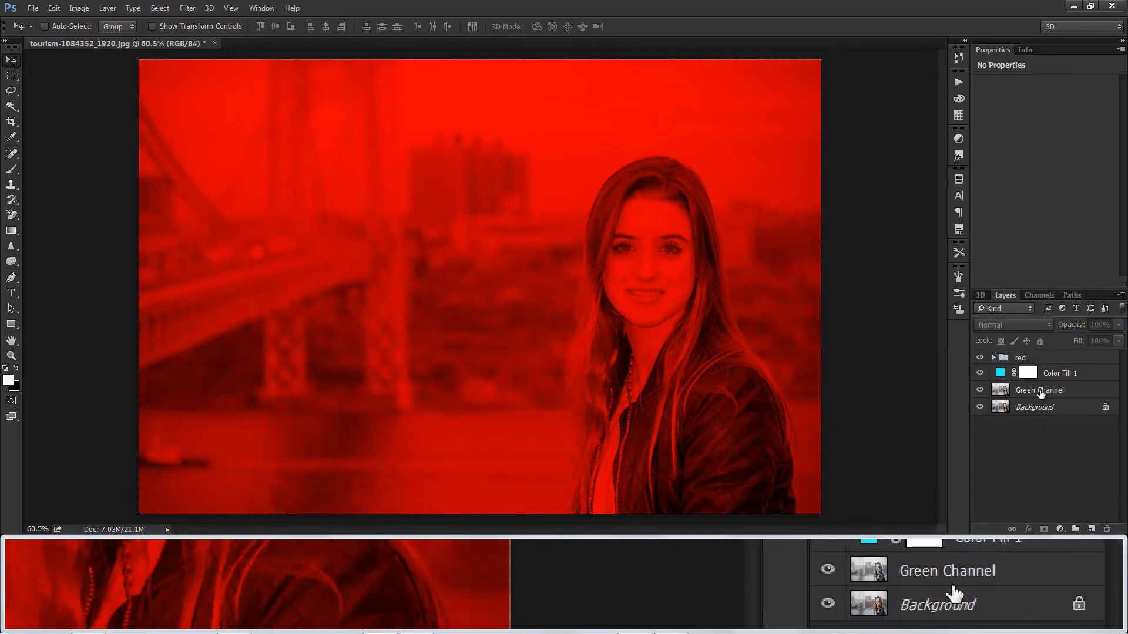
Group the cyan fill with Green Channel and name the group 'green/cyan'.
left_click(1060, 374)
type("g")
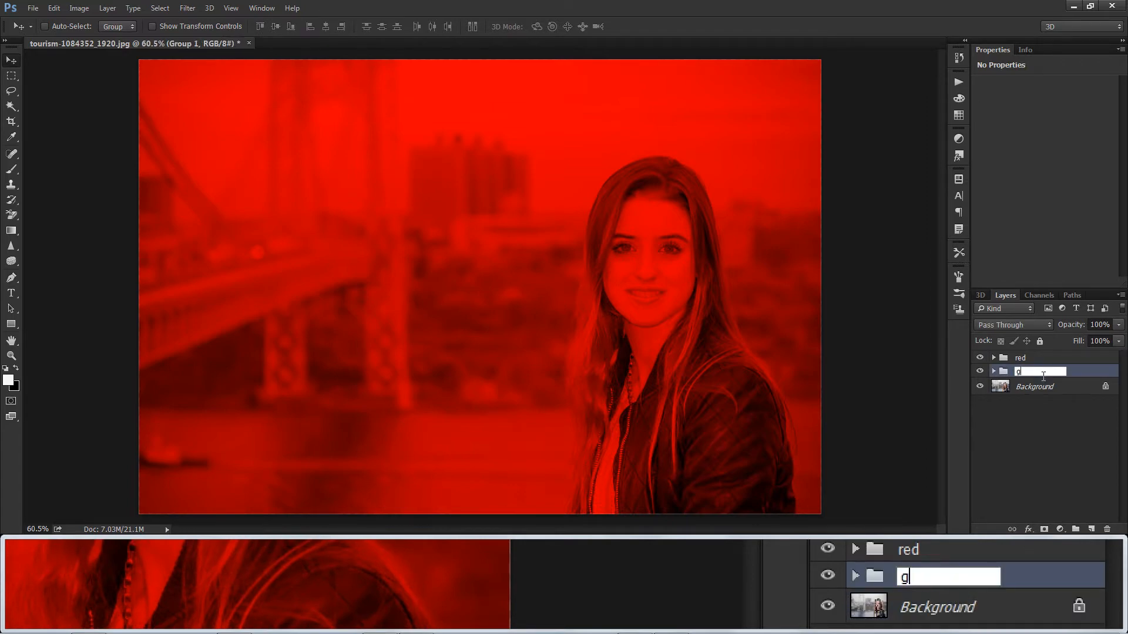
type("reen")
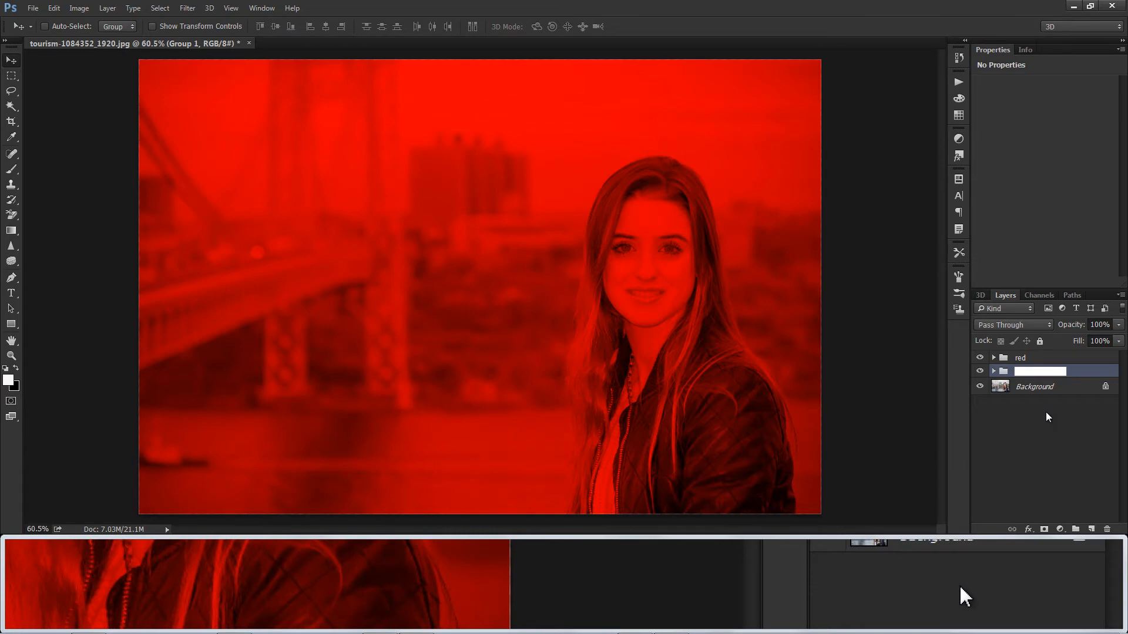
type("green/cyan")
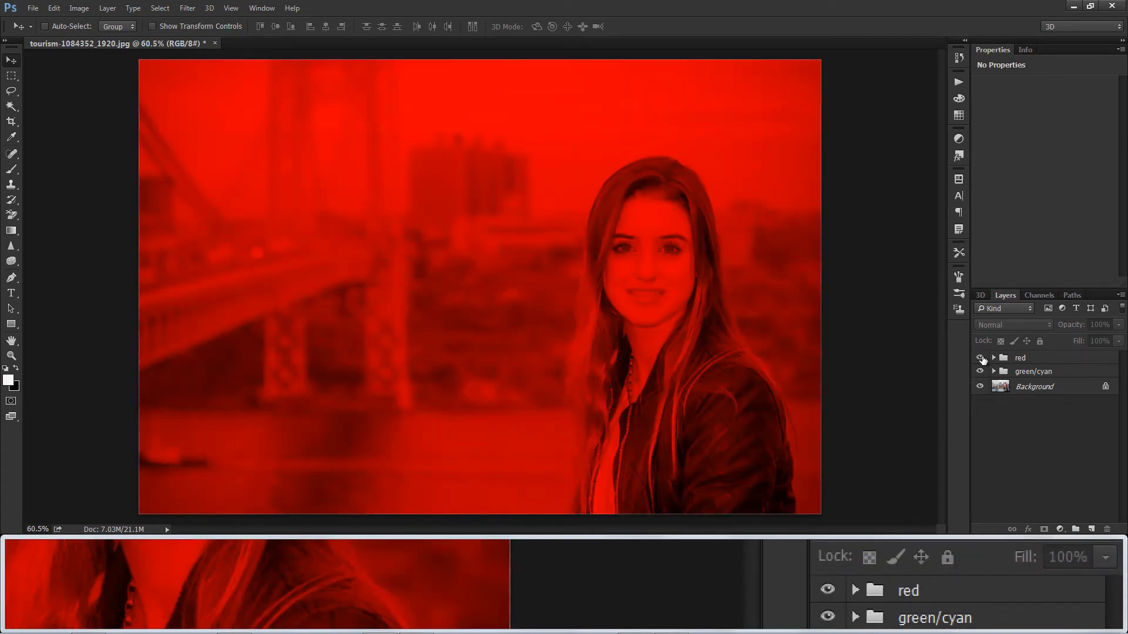
left_click(1019, 357)
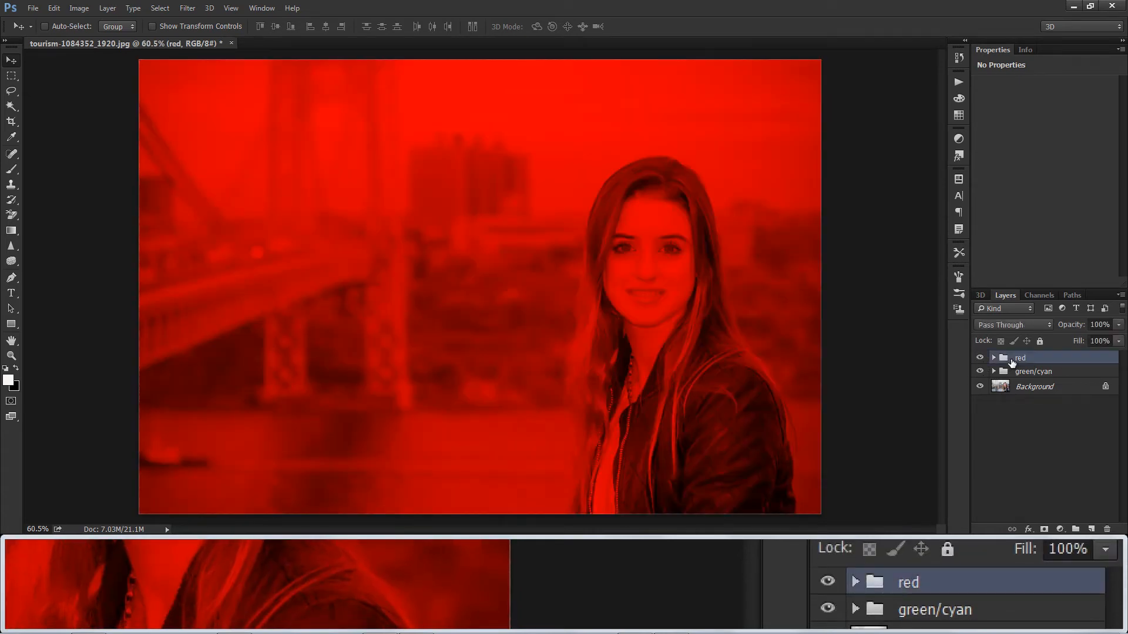
Set the red group's blend mode to Screen.
left_click(1013, 324)
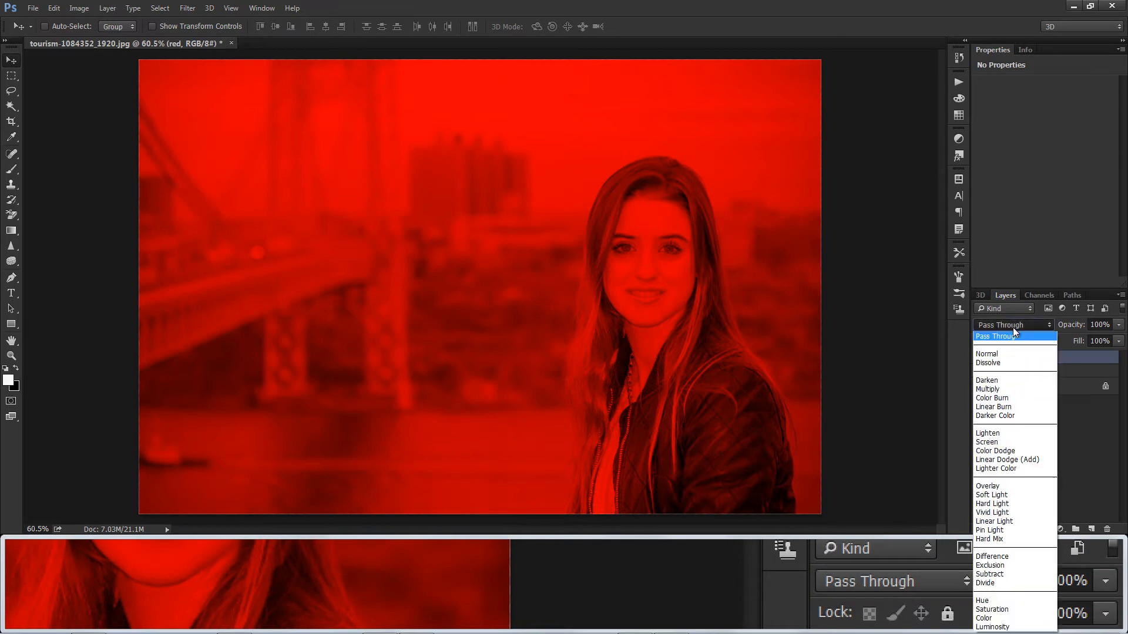
mouse_move(1018, 442)
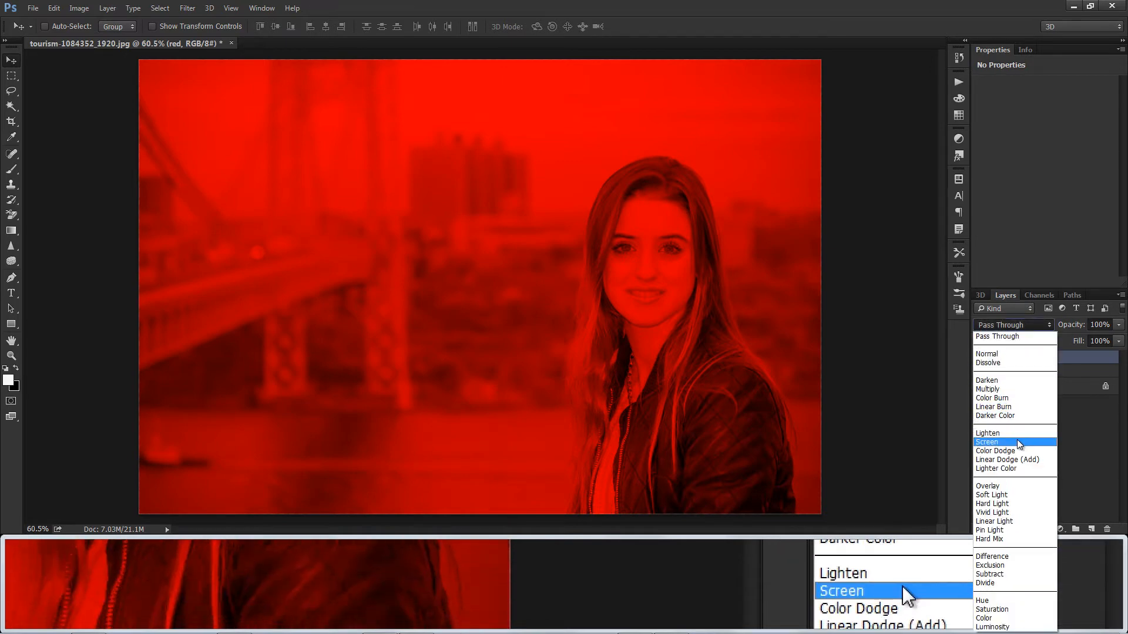
left_click(996, 442)
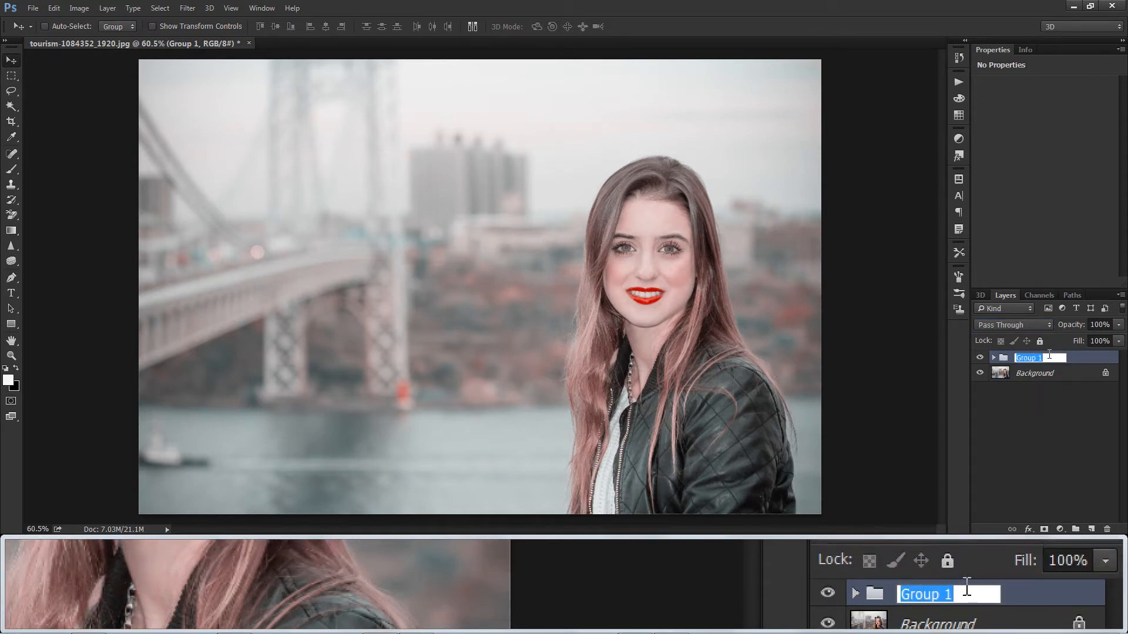
type("red")
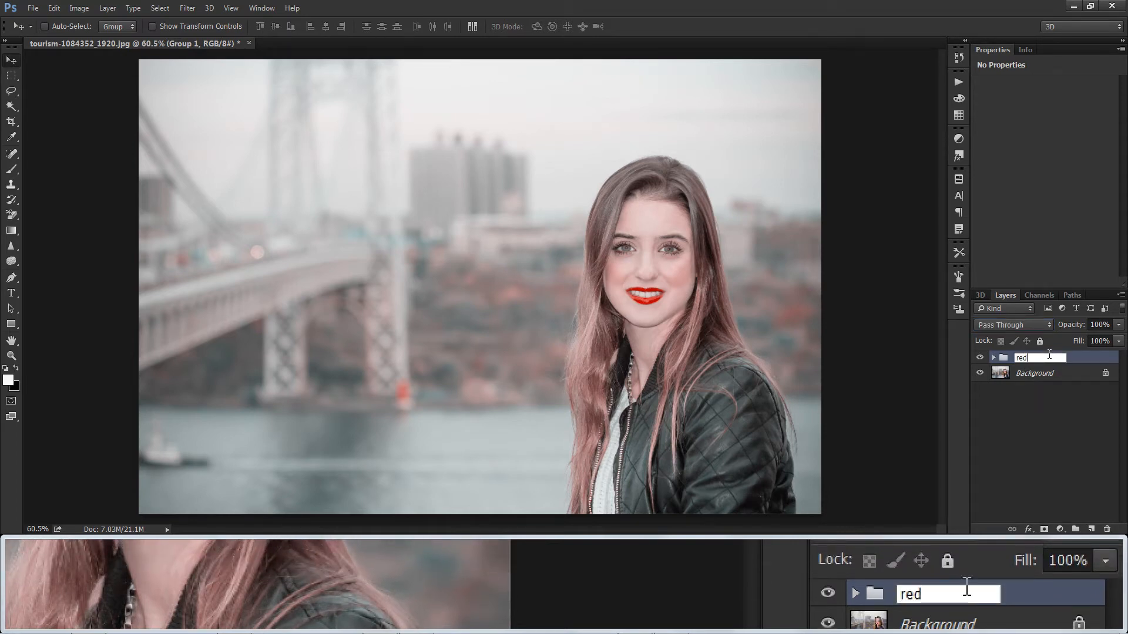
Nest both groups into one group named 'red/cyan techicolor'.
type("/cyan te")
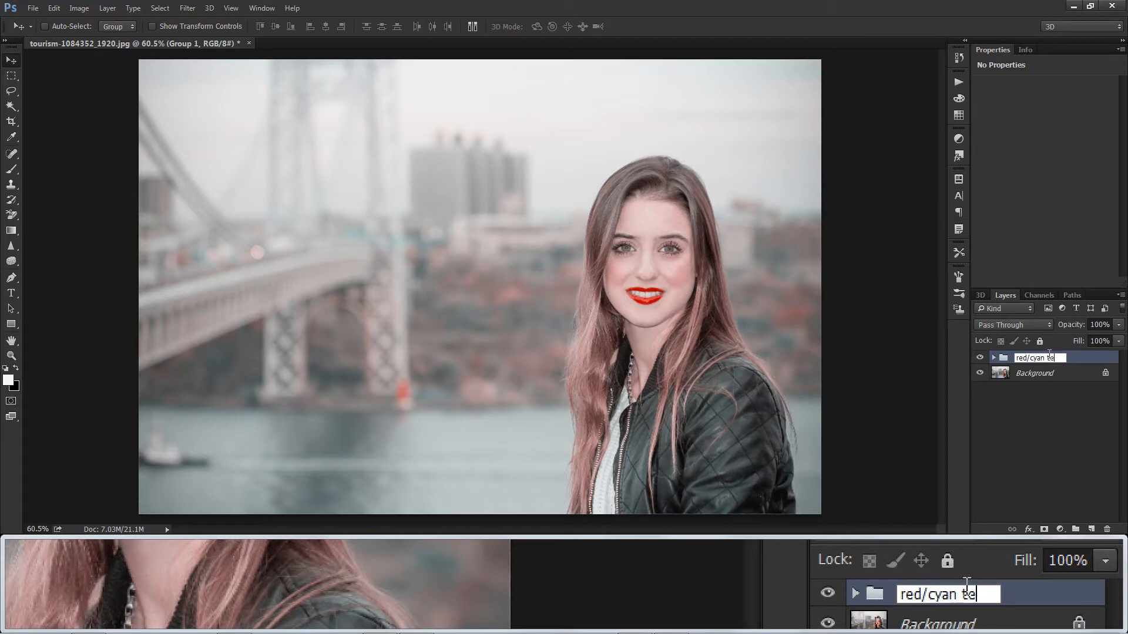
type("chicolor")
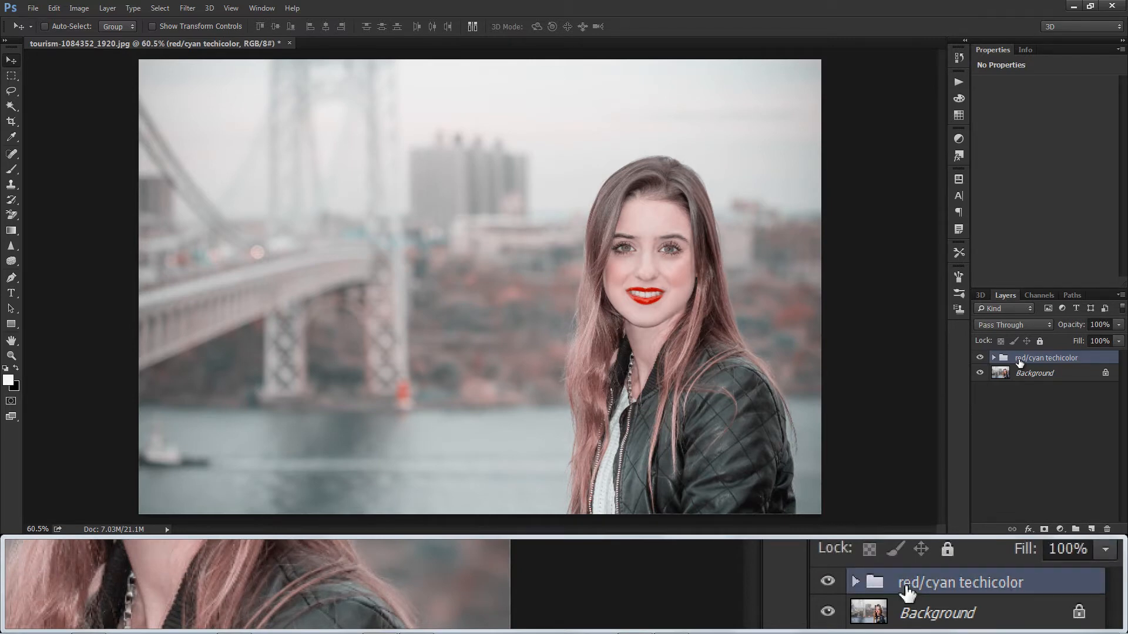
right_click(1046, 357)
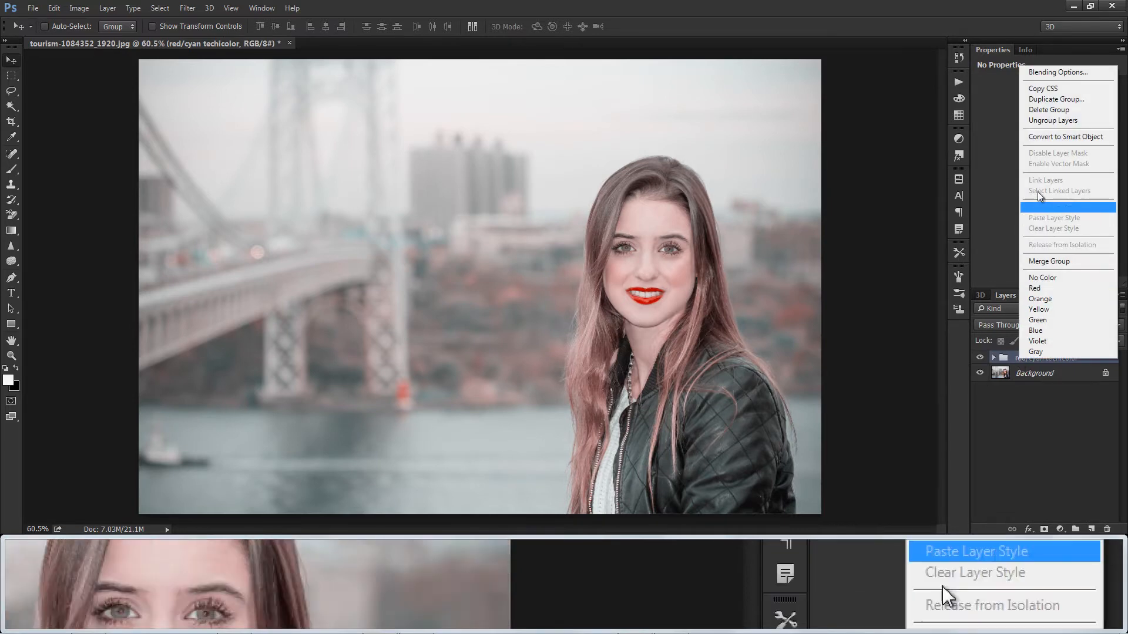
left_click(1049, 111)
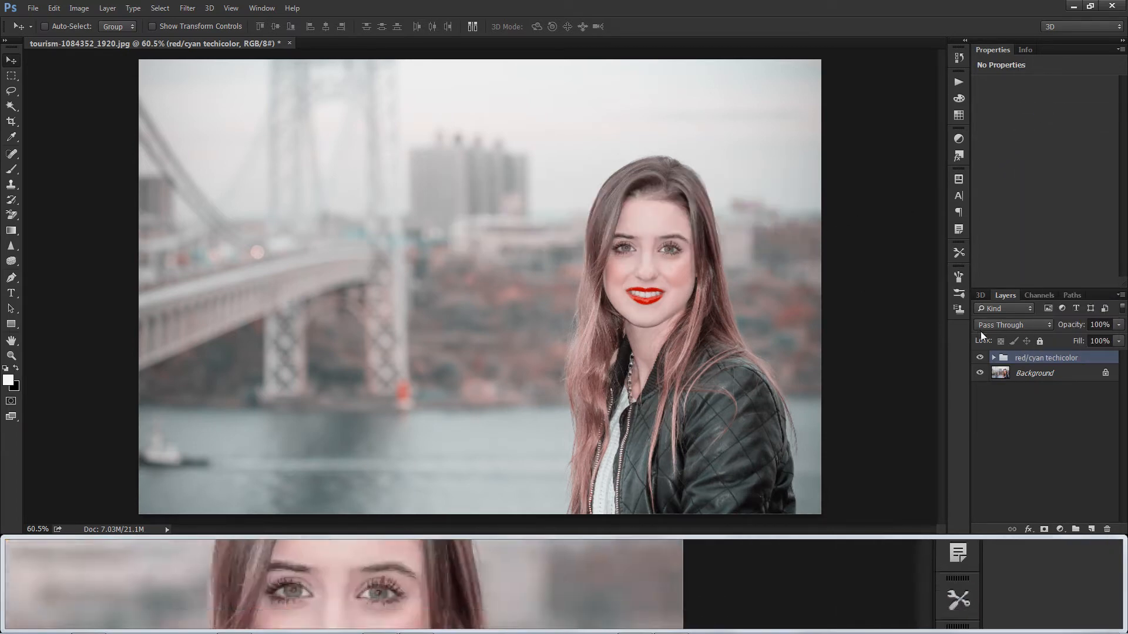
Duplicate the 'red/cyan techicolor' group with its default copy name and expand its red subgroup.
right_click(1046, 358)
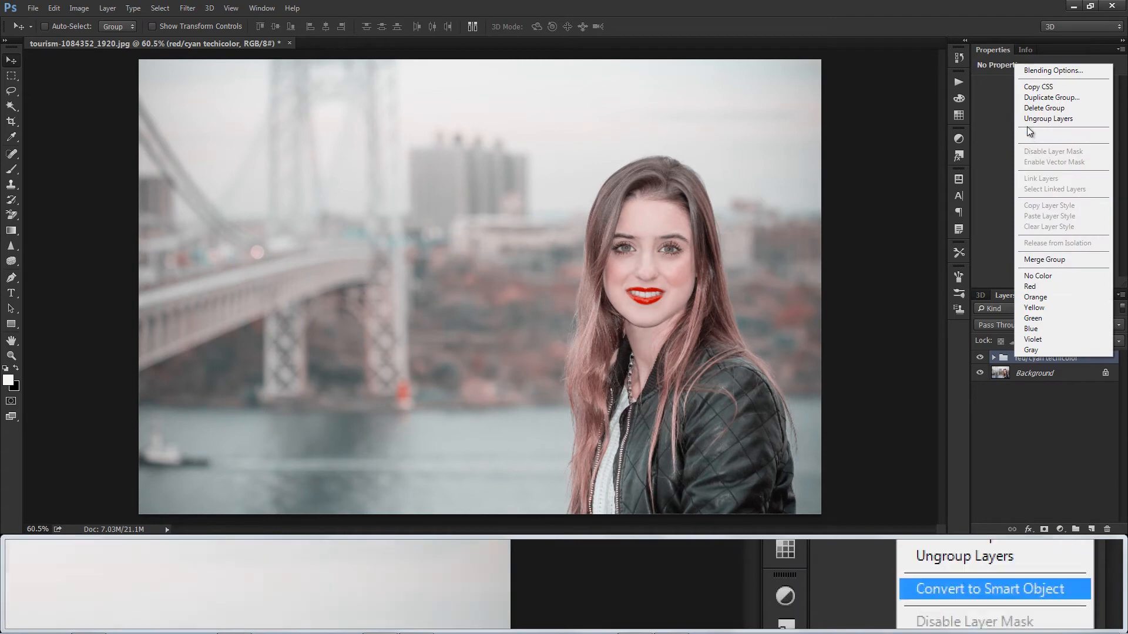
left_click(1051, 97)
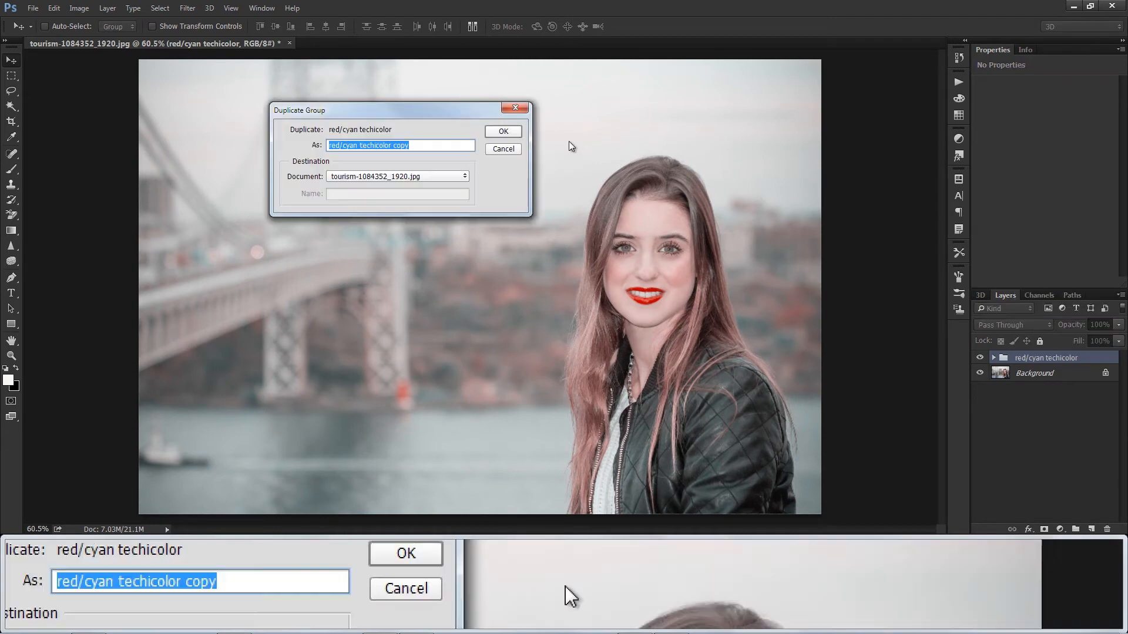
left_click(503, 131)
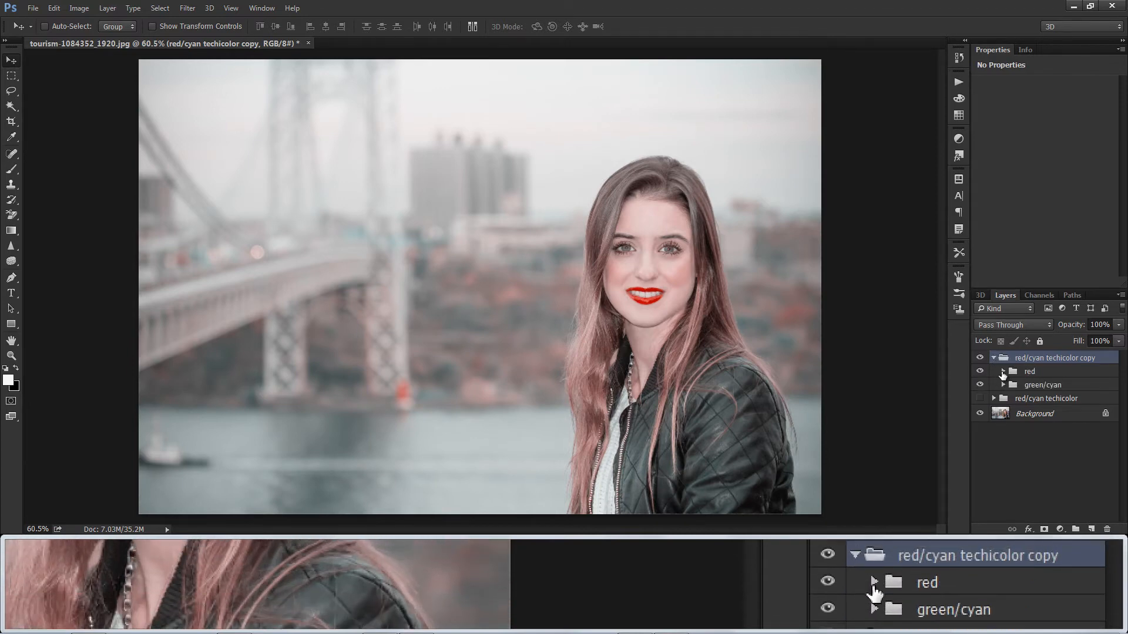
left_click(1003, 371)
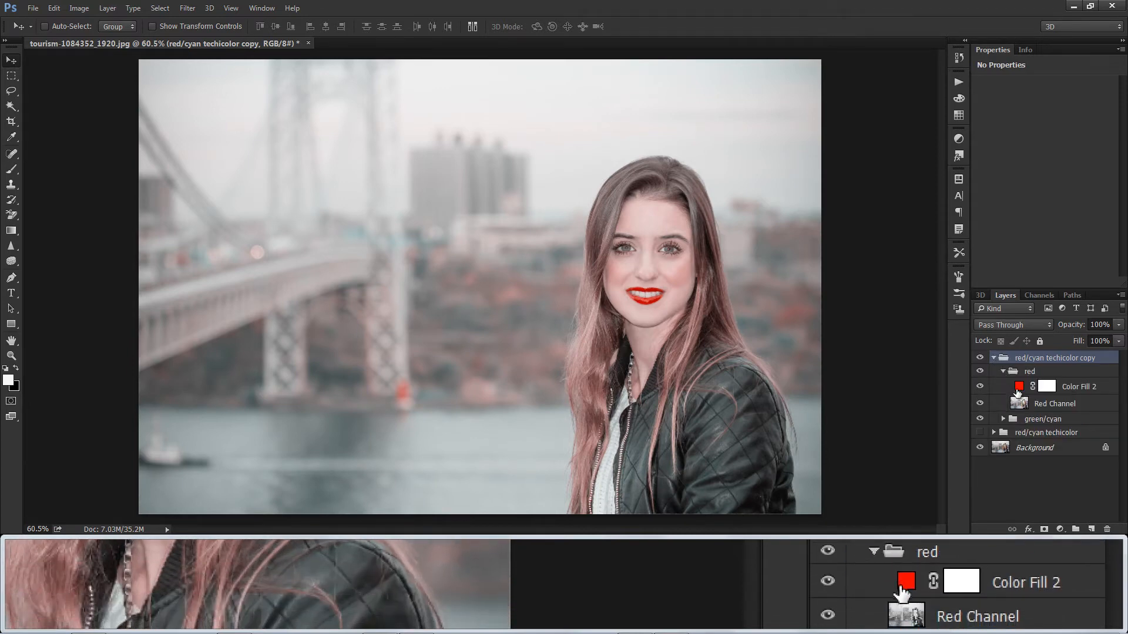
Recolour the copy's red fill to a pinkish red and its cyan fill to a softer cyan-green.
double_click(905, 594)
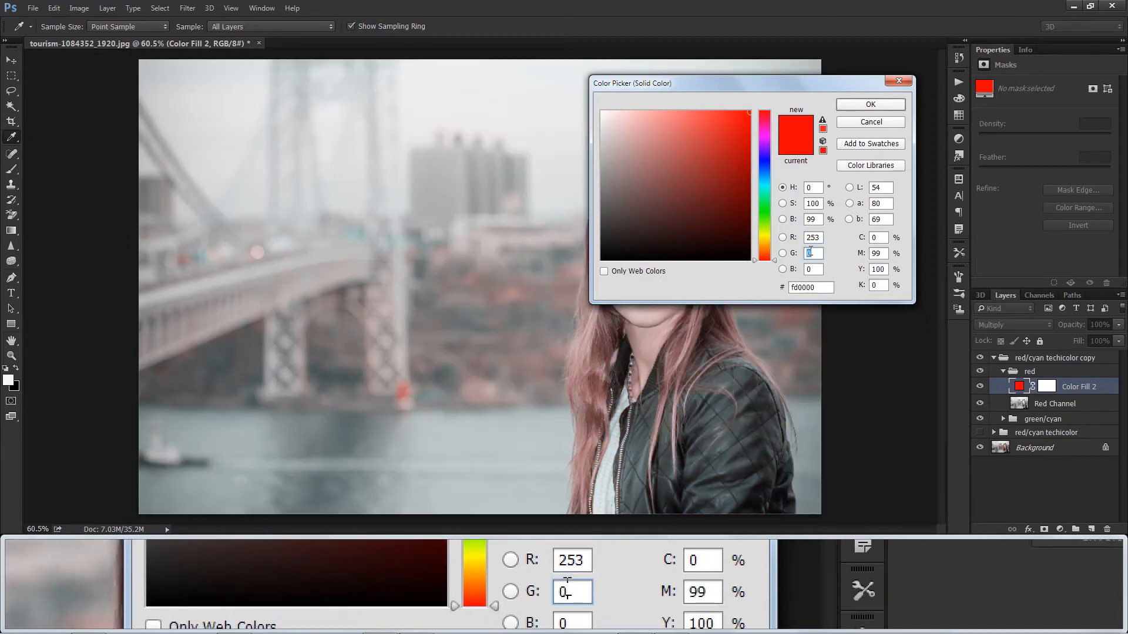
type("35")
left_click(811, 269)
type("80")
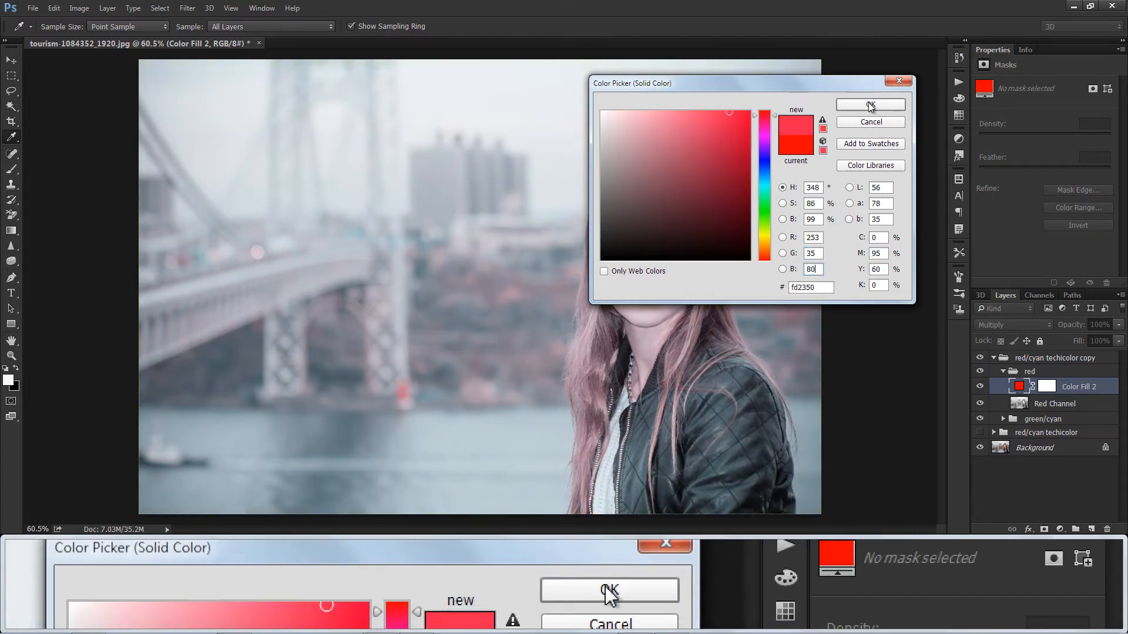
left_click(869, 105)
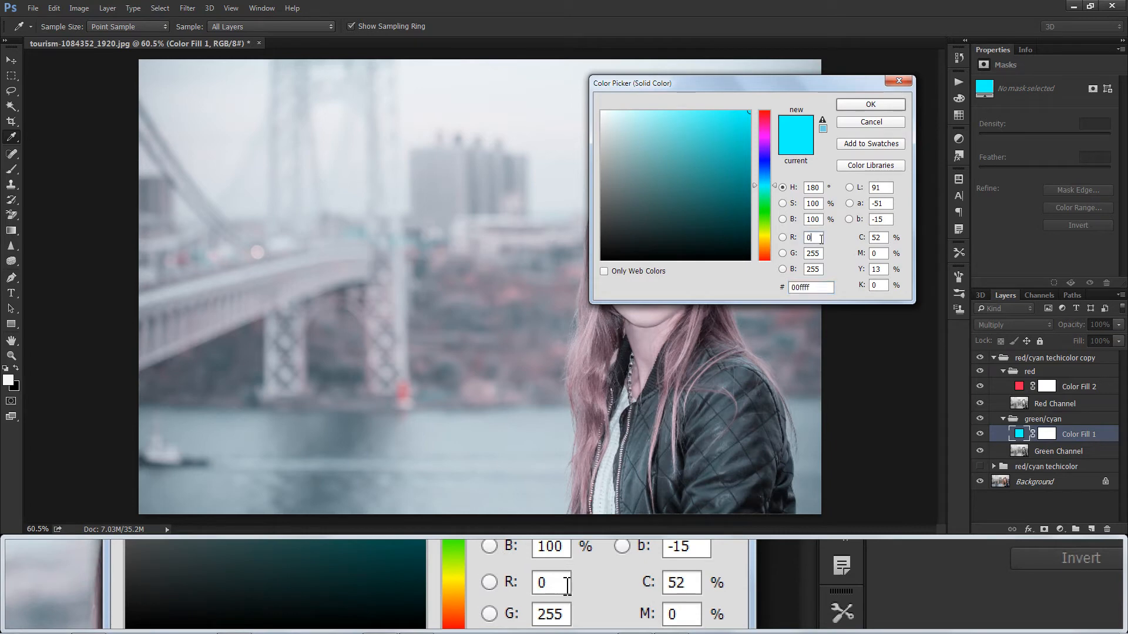
type("52")
left_click(812, 252)
type("250")
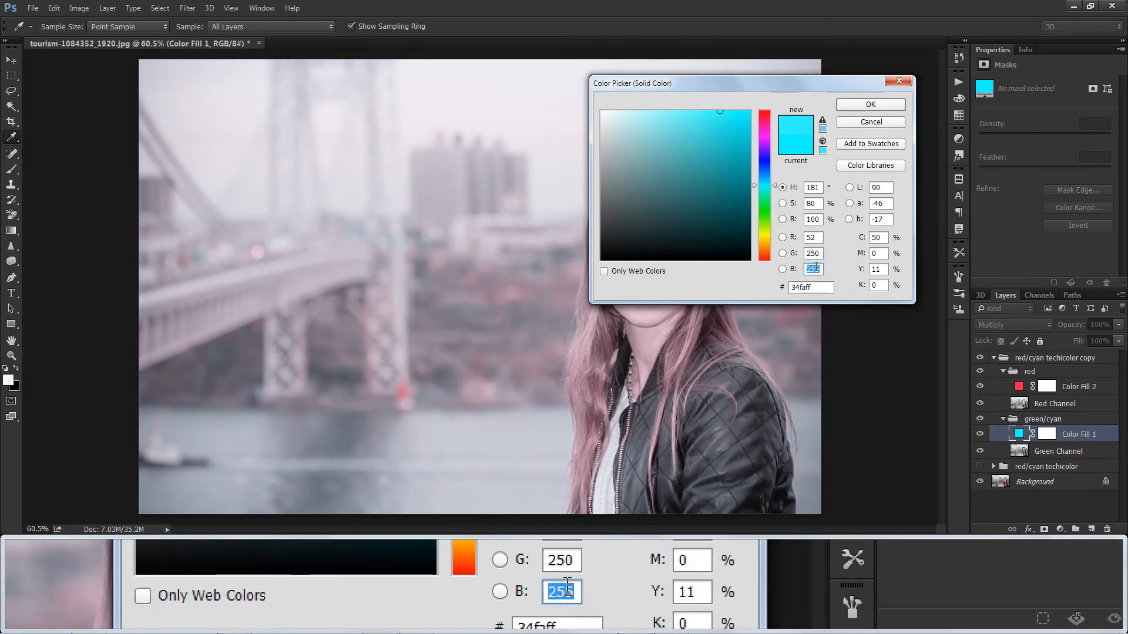
type("18")
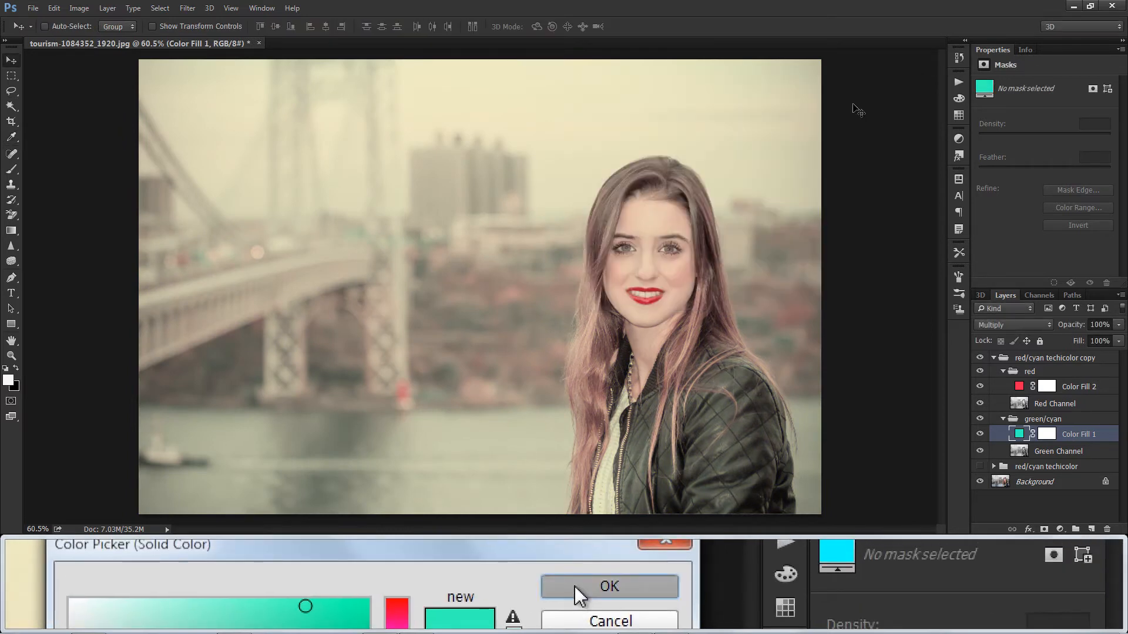
Confirm the cyan-green fill, duplicate the group as 'copy 2' and hide the first copy.
left_click(609, 588)
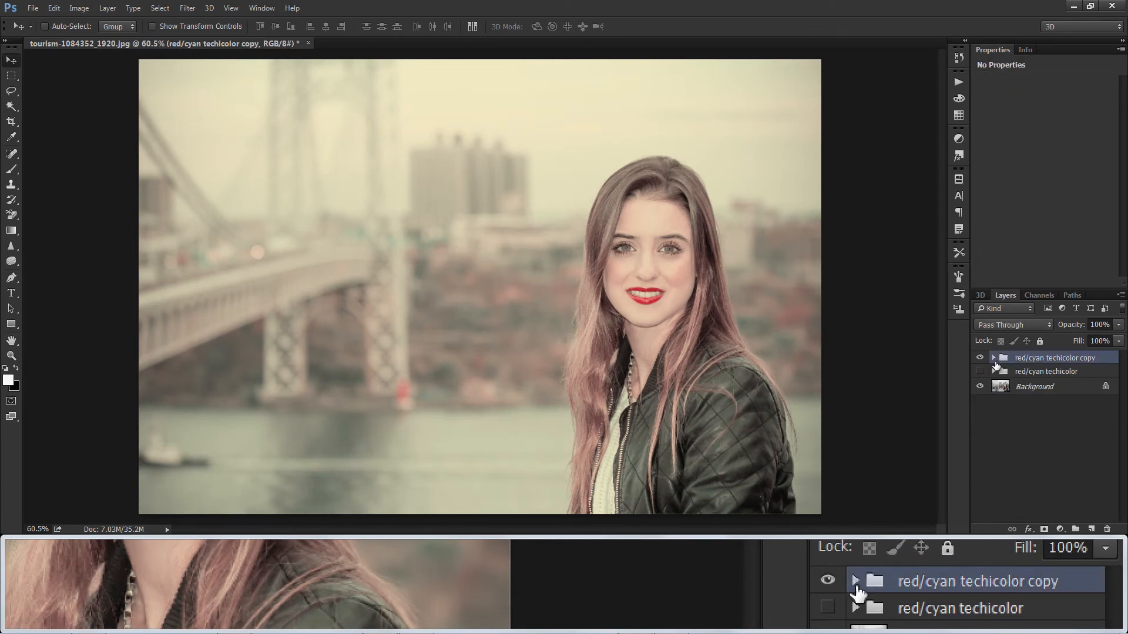
left_click(980, 357)
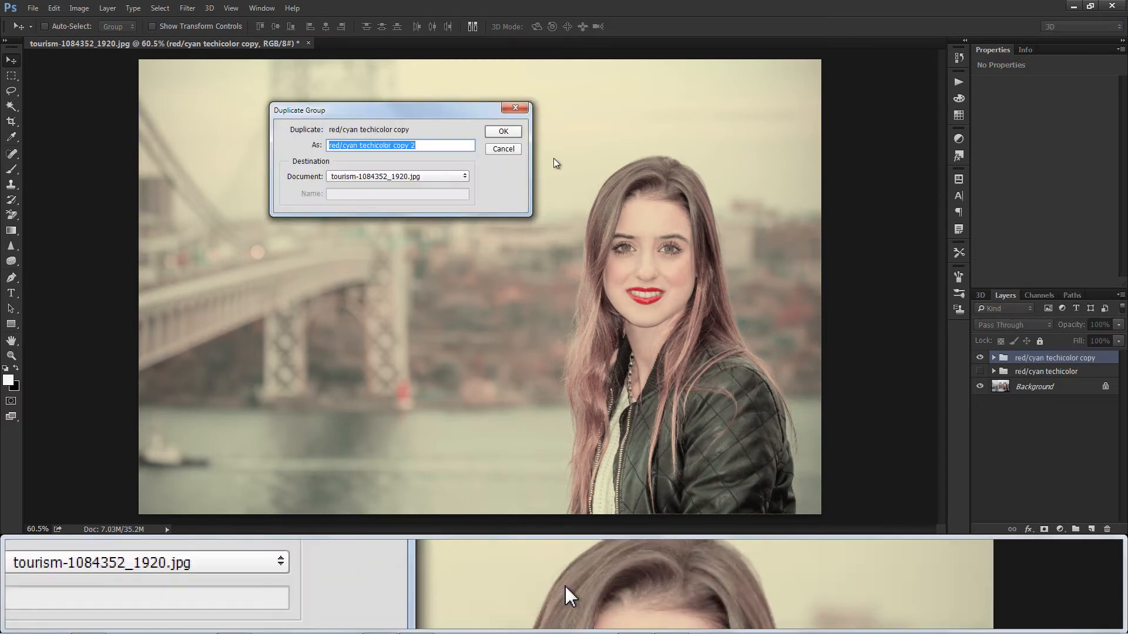
left_click(502, 132)
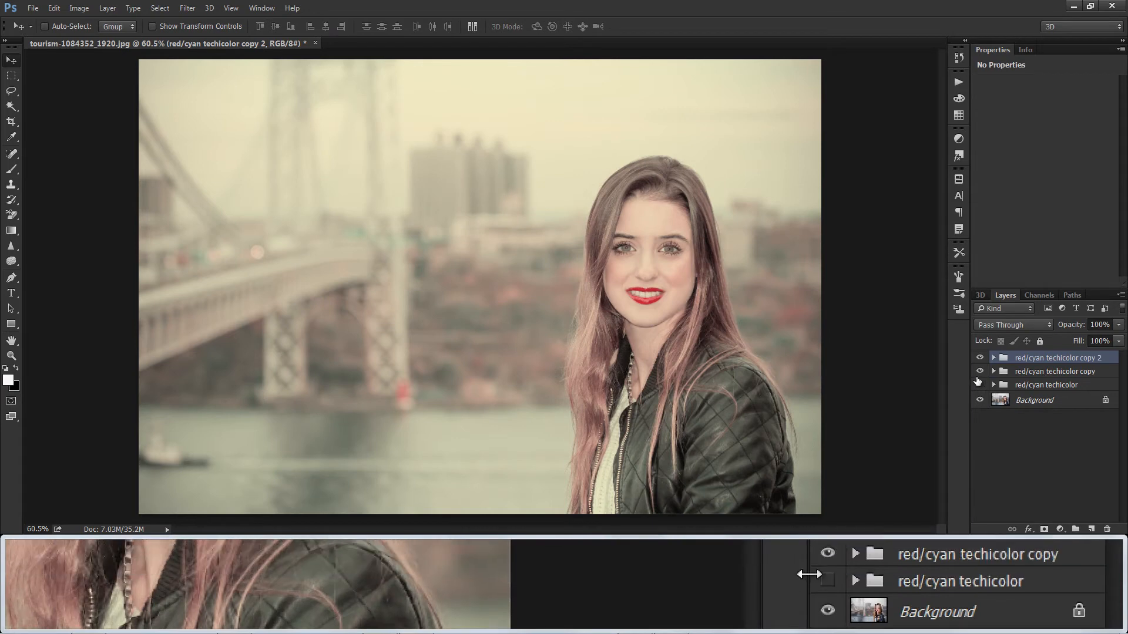
left_click(994, 357)
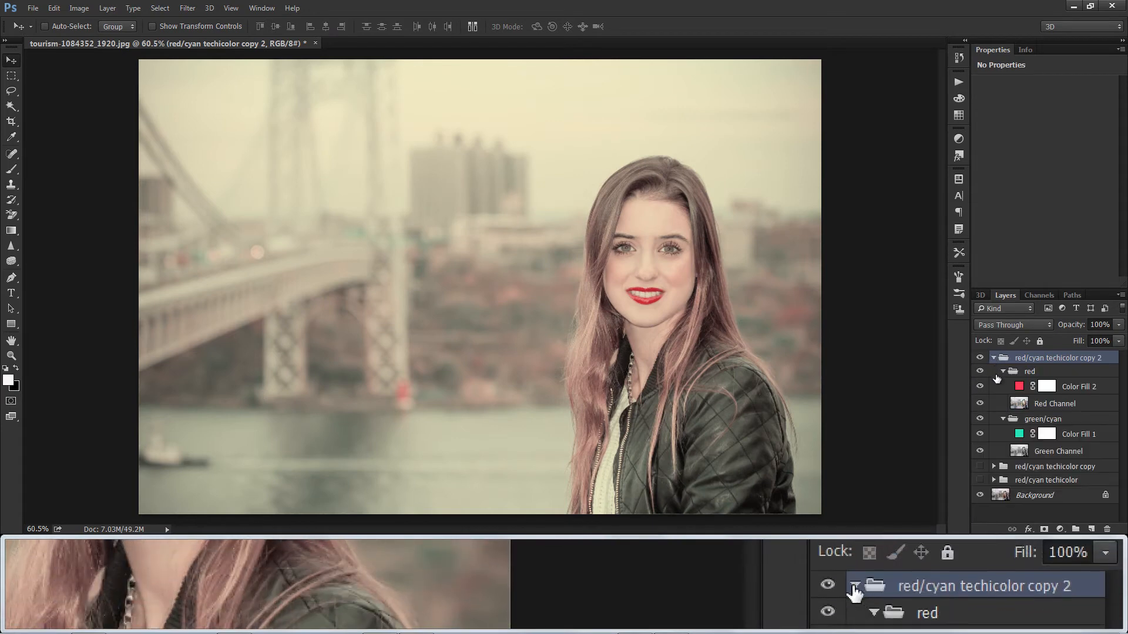
Recolour copy 2's red fill to magenta (235 red) and its cyan fill to green.
double_click(1020, 386)
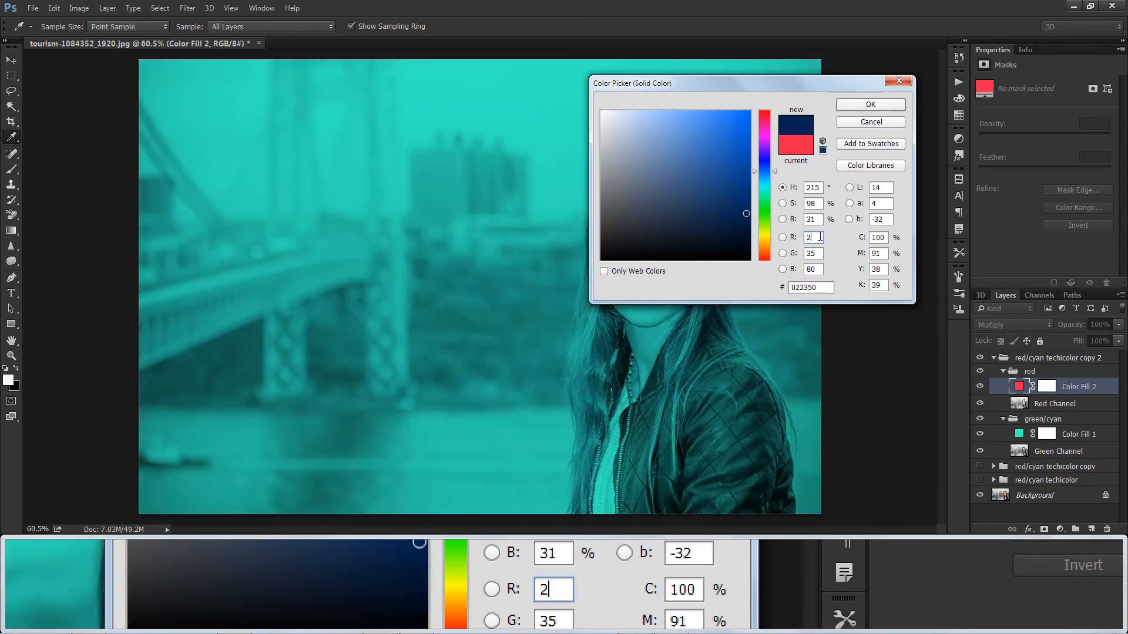
type("235")
left_click(812, 269)
type("1")
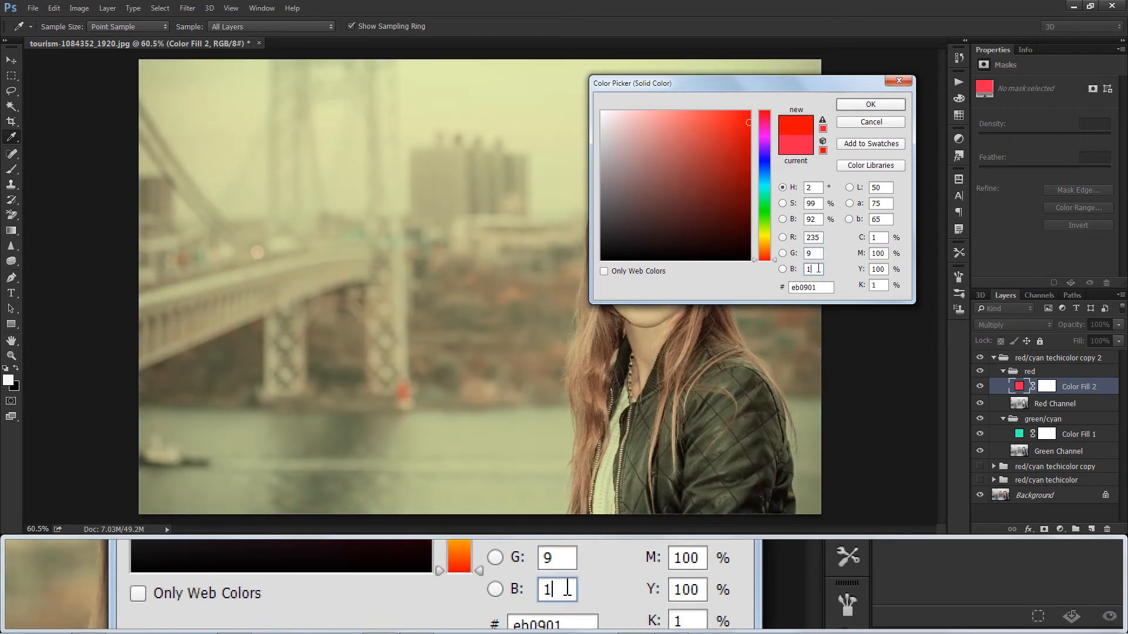
left_click(869, 104)
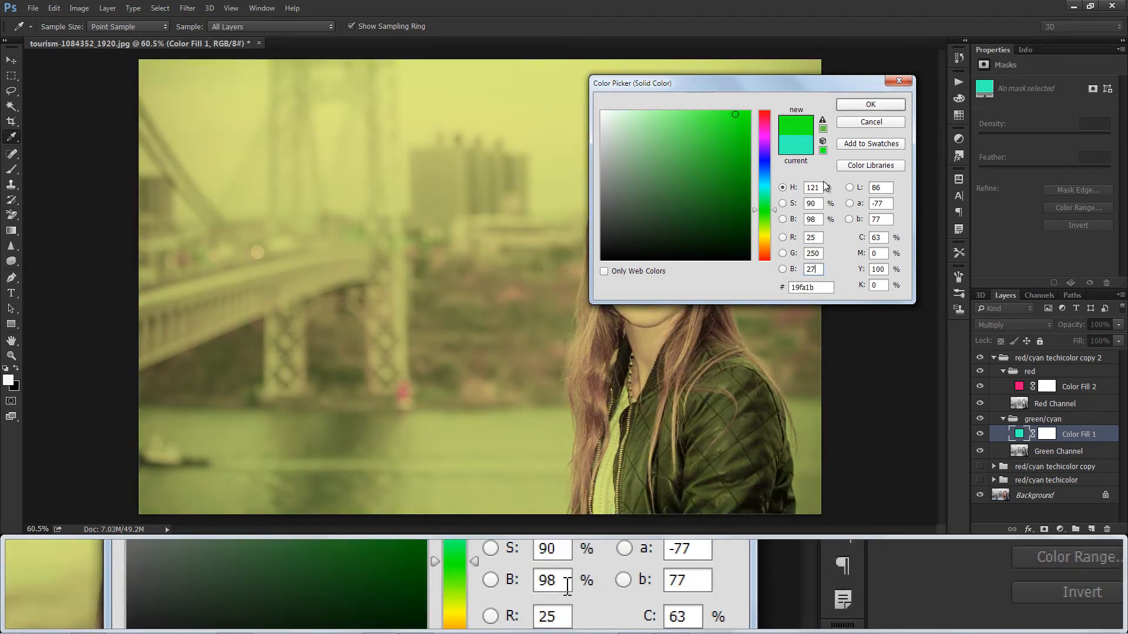
left_click(870, 105)
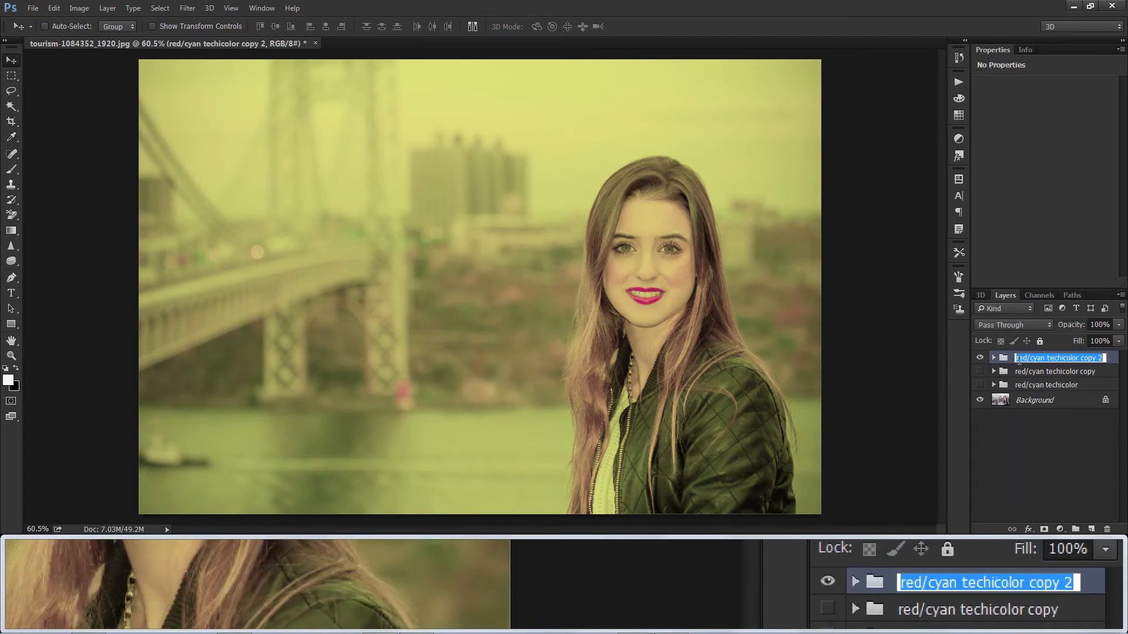
Name the copy 2 group 'magenta/green technicolor'.
type("magent")
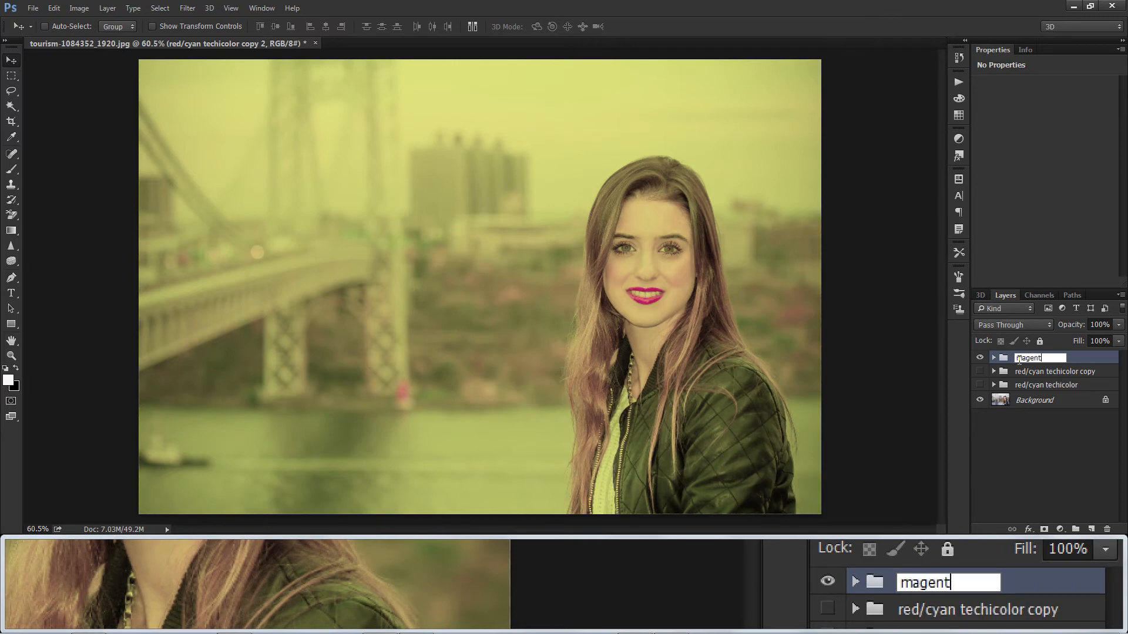
type("a/")
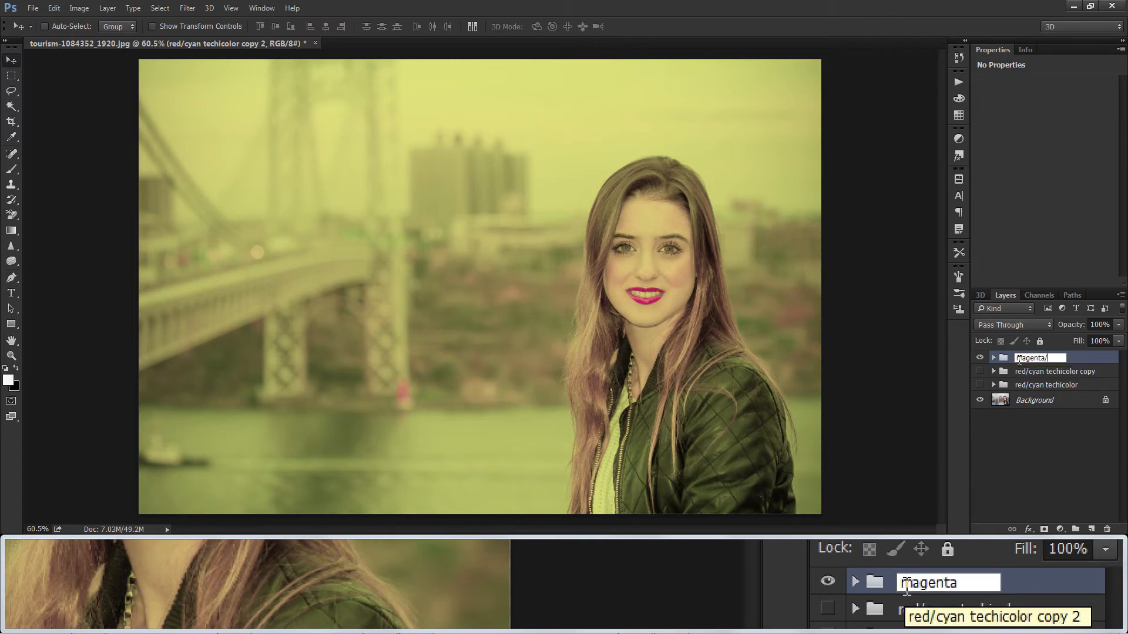
type("green technicolor")
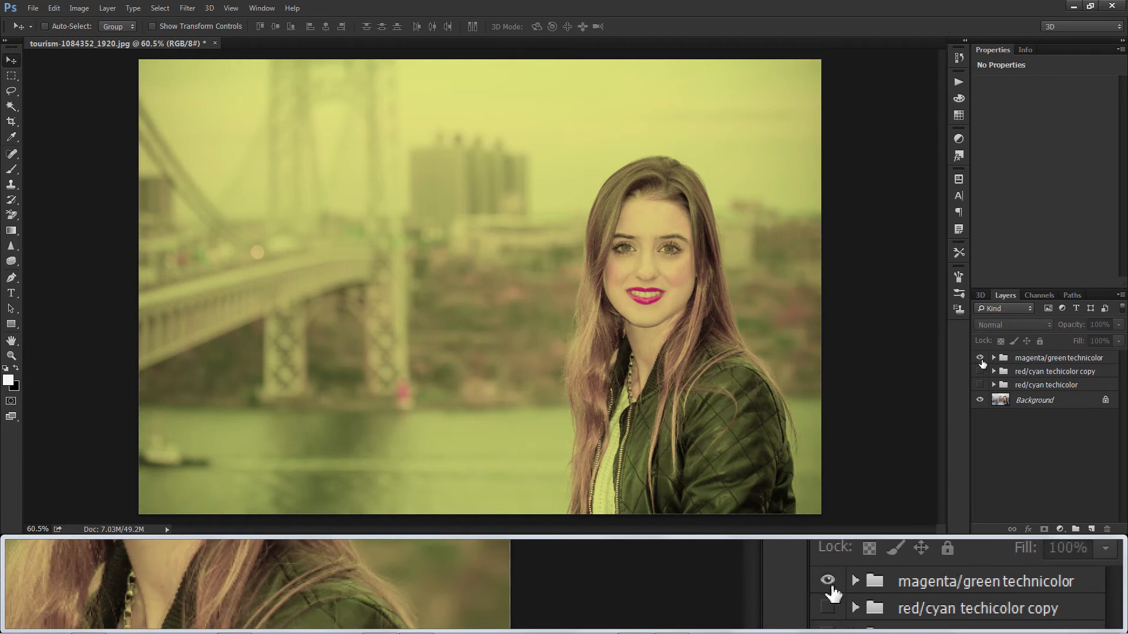
Toggle group visibility to compare the three technicolor variants, then switch to the girl-863120_1280.jpg sunglasses portrait.
left_click(980, 357)
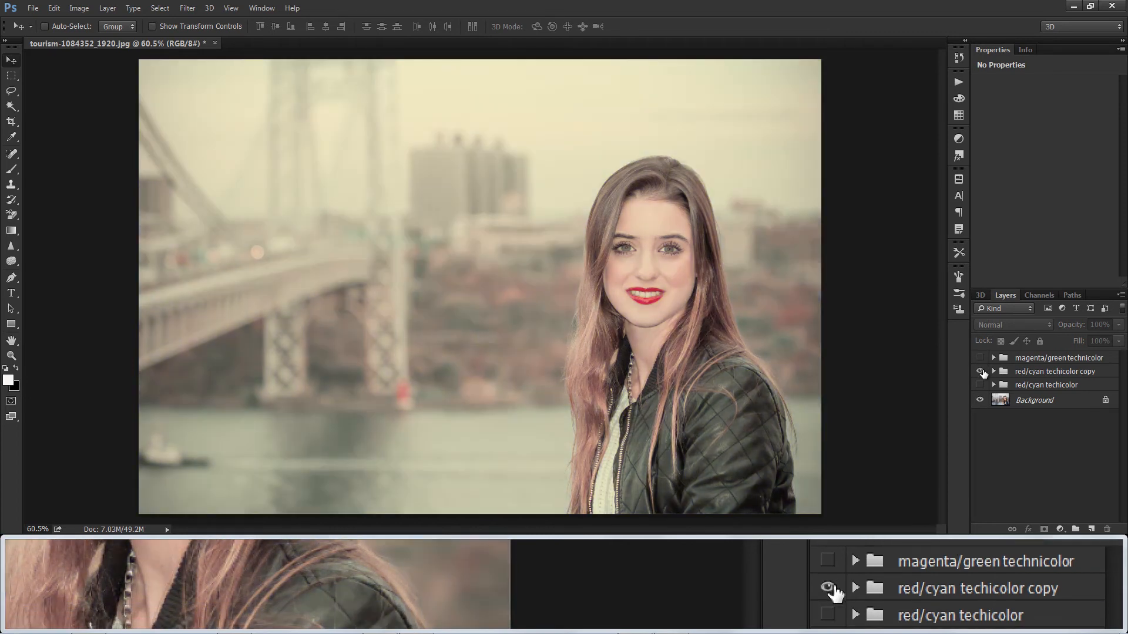
left_click(980, 371)
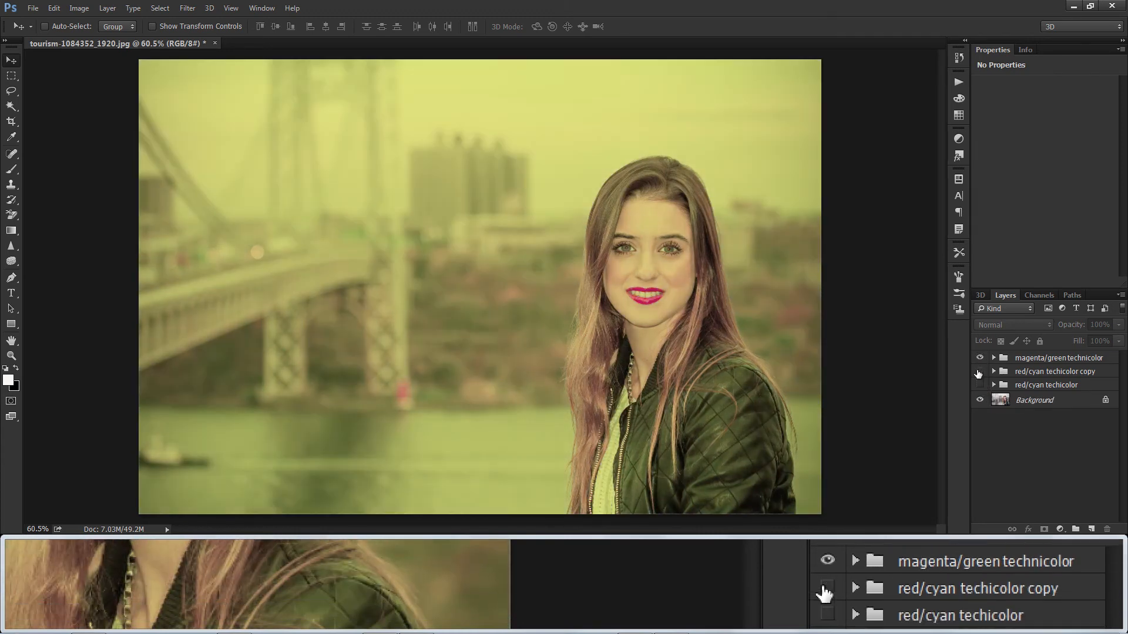
left_click(979, 358)
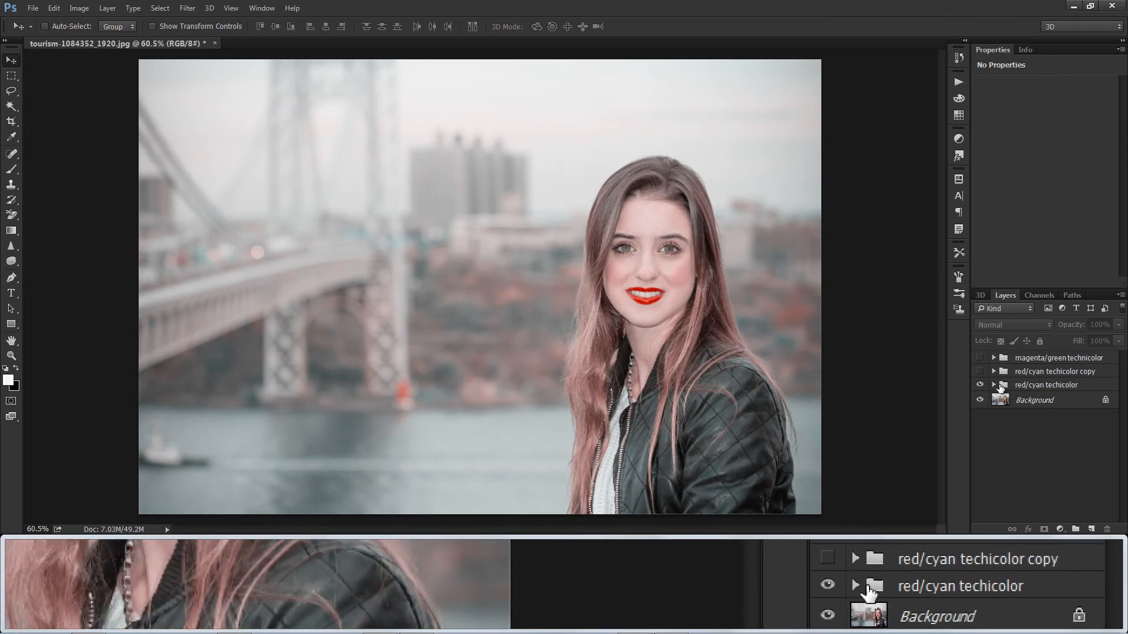
left_click(305, 42)
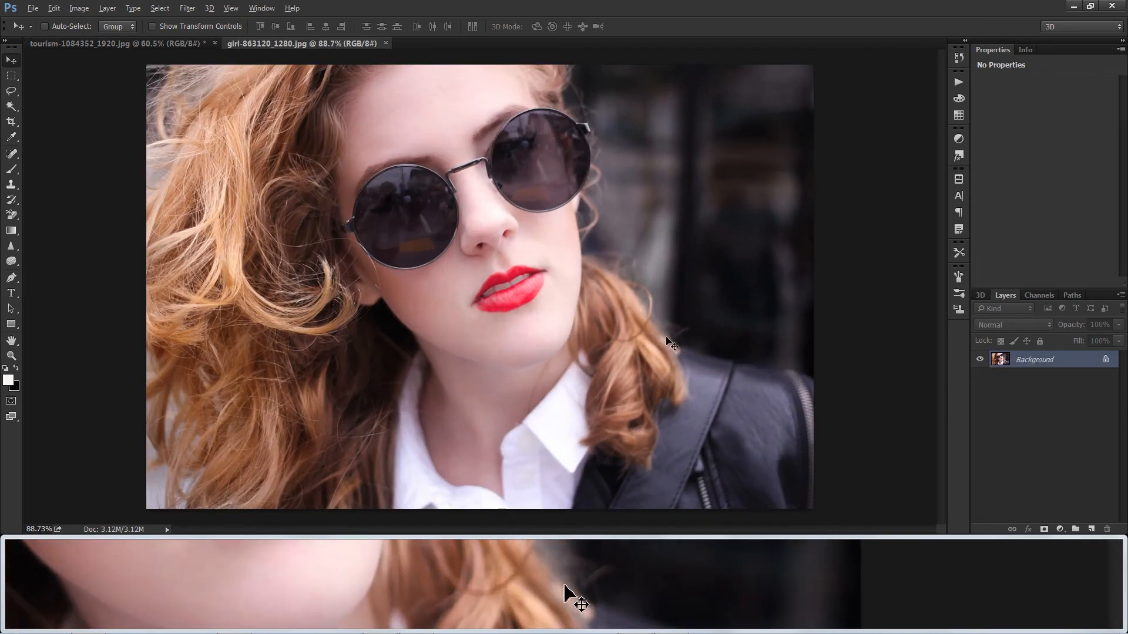